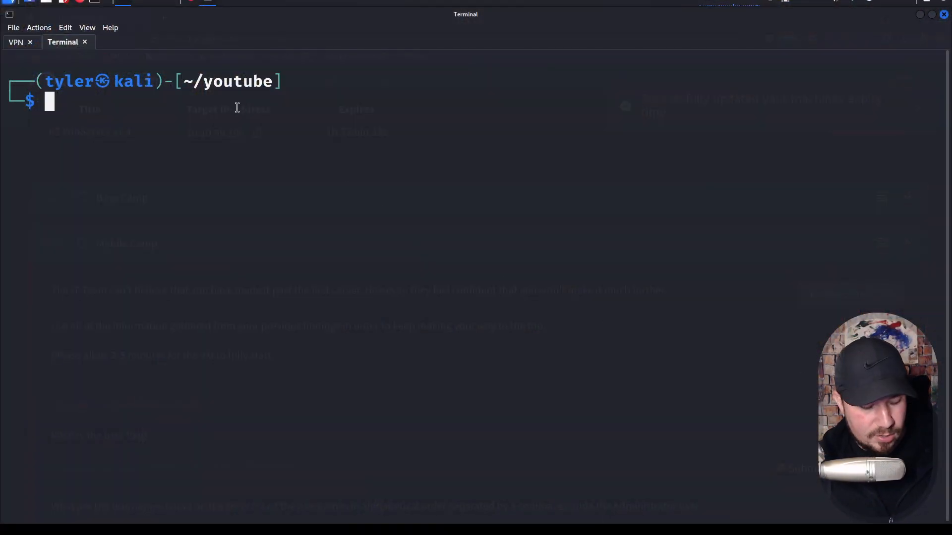
# List the folder's files and display note_to_james.txt with the password policy.
pyautogui.write('ls')
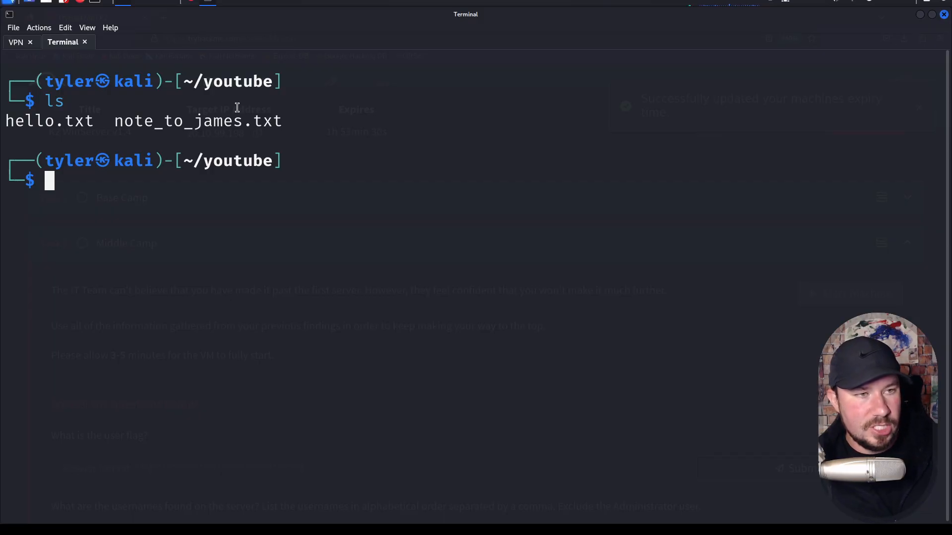
pyautogui.write('cat note_to_james.txt')
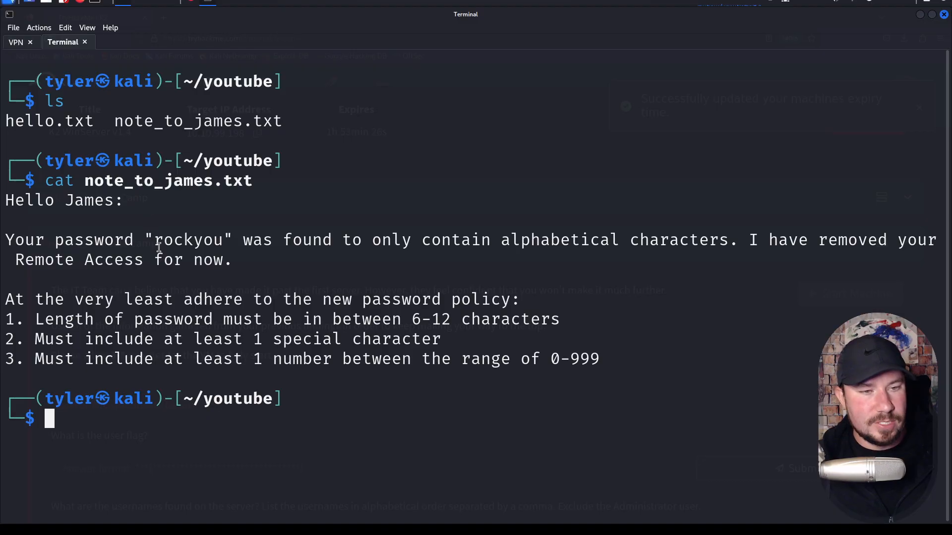
pyautogui.moveTo(540, 249)
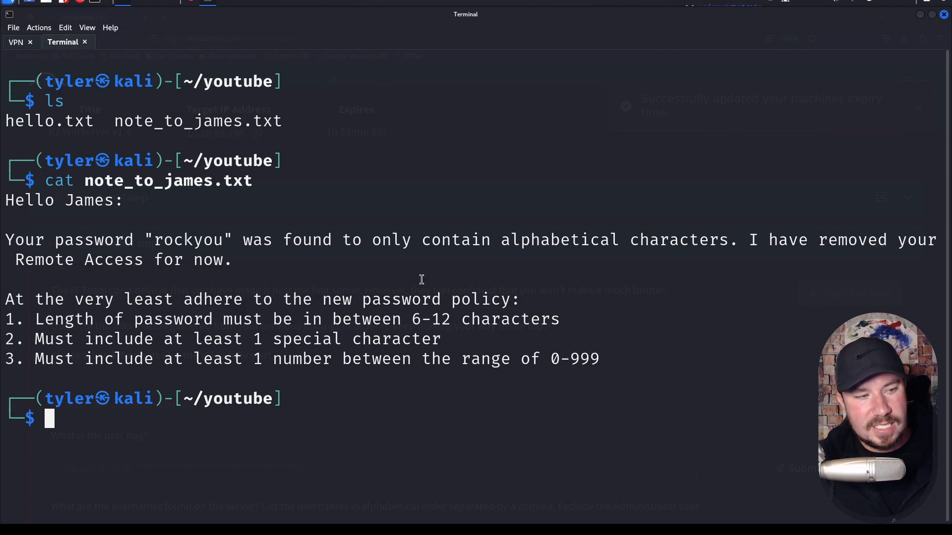
pyautogui.moveTo(348, 313)
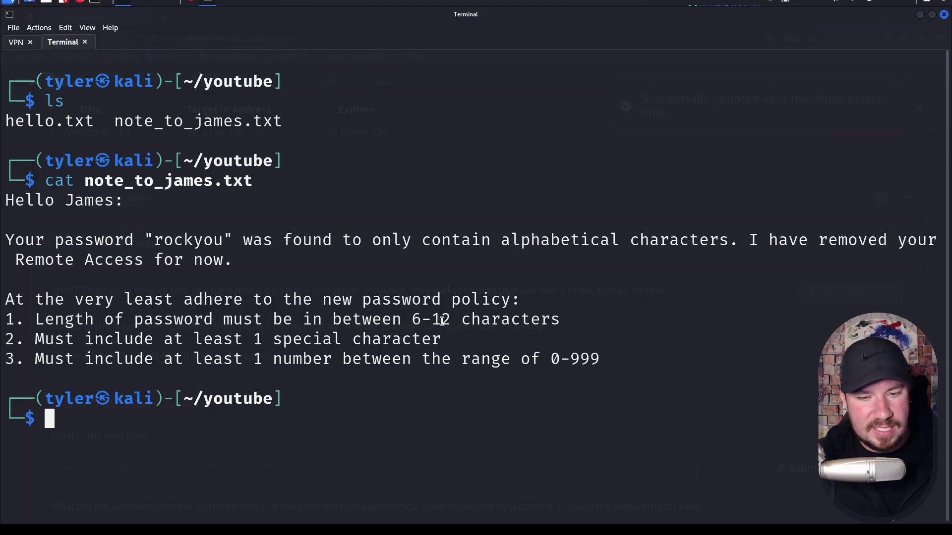
pyautogui.moveTo(209, 339)
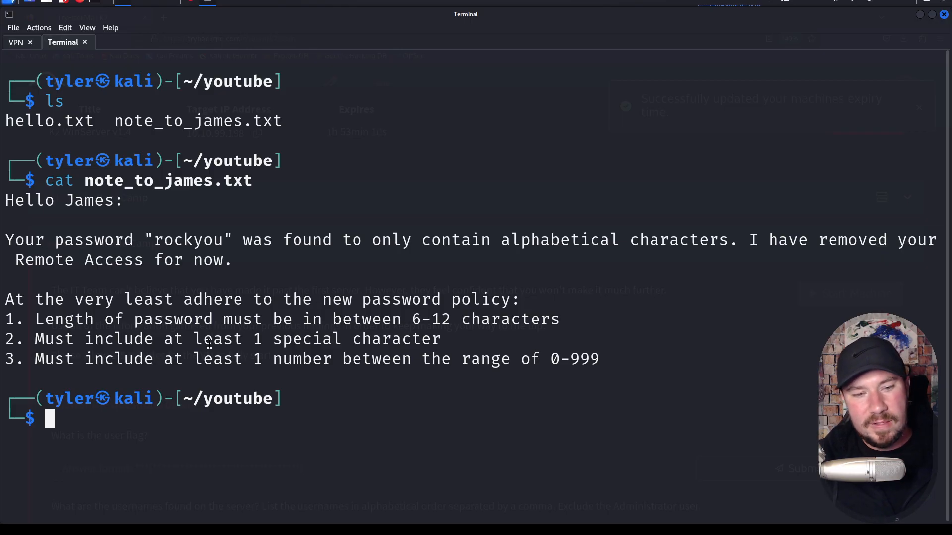
pyautogui.moveTo(241, 378)
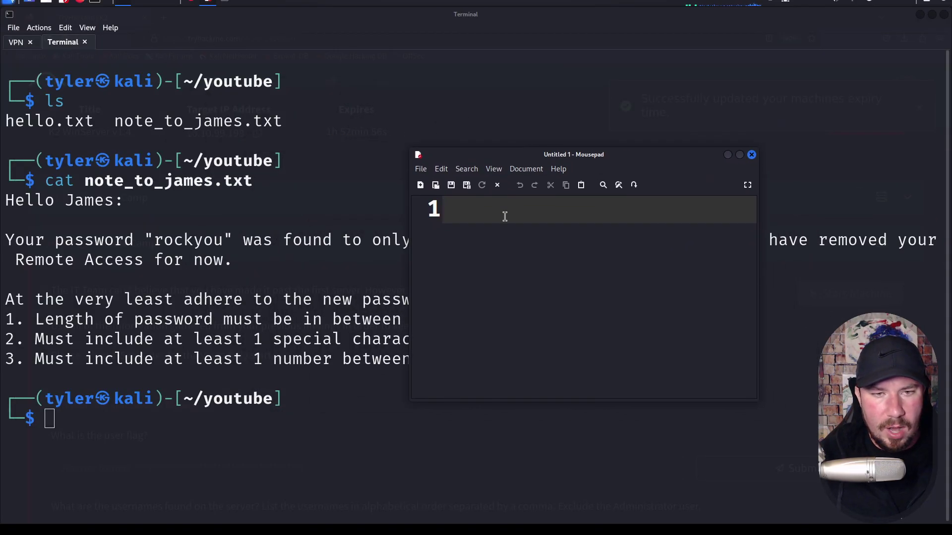
pyautogui.write('rokc')
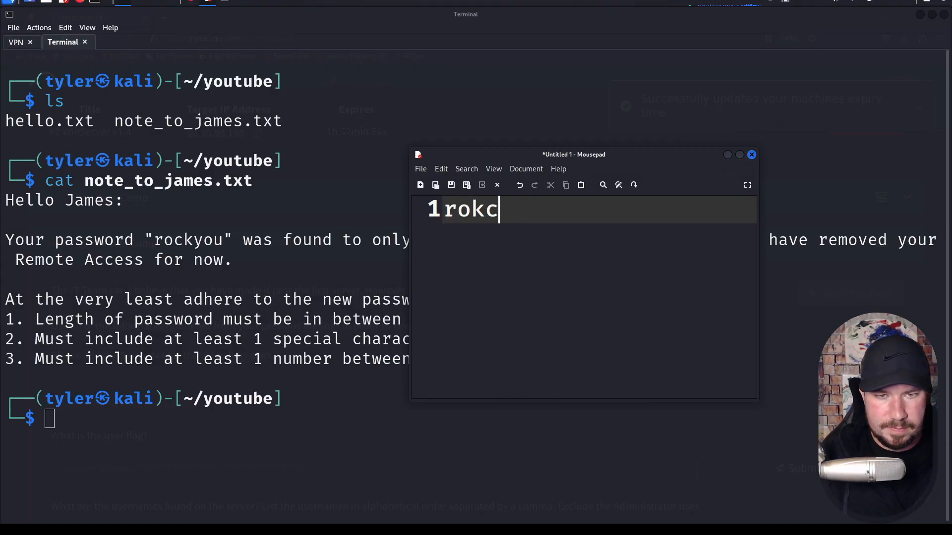
pyautogui.write('rockyou')
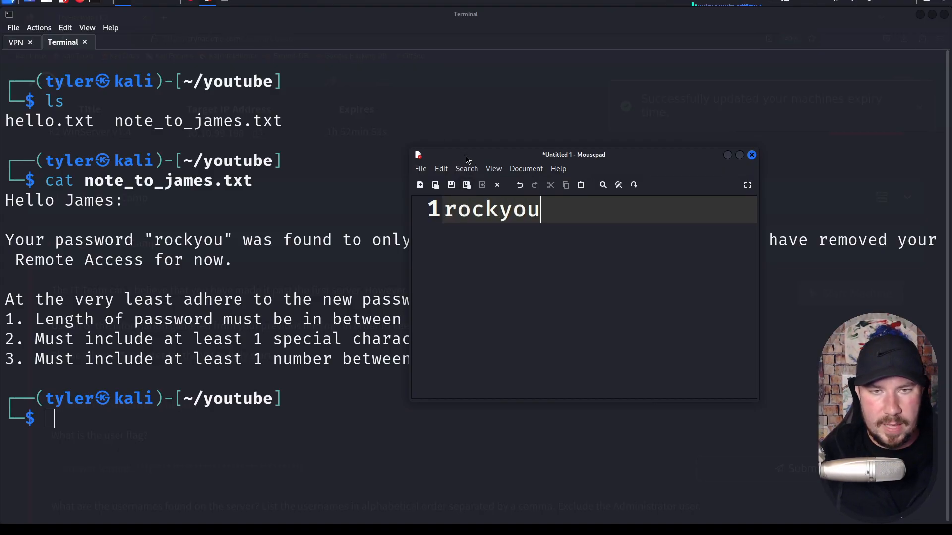
pyautogui.moveTo(573, 154); pyautogui.dragTo(467, 24)
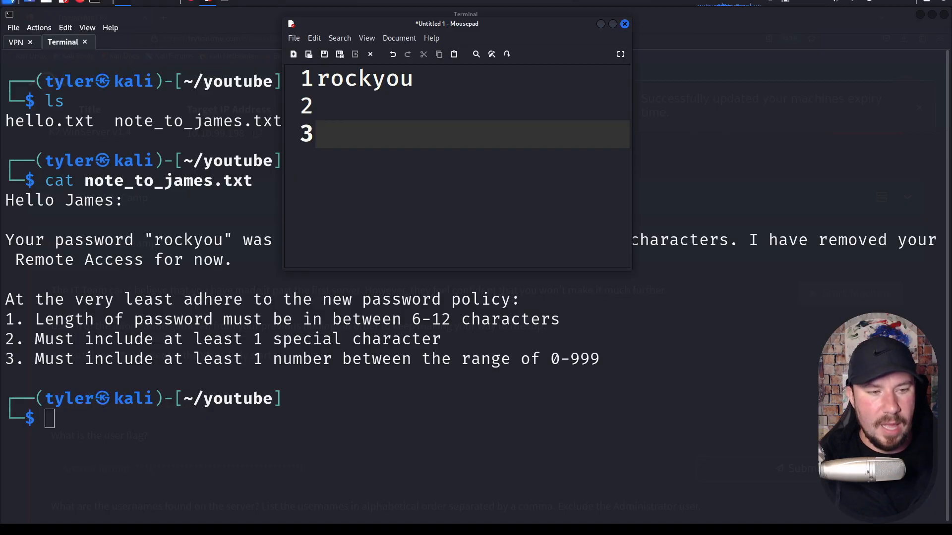
pyautogui.write('rockyou!')
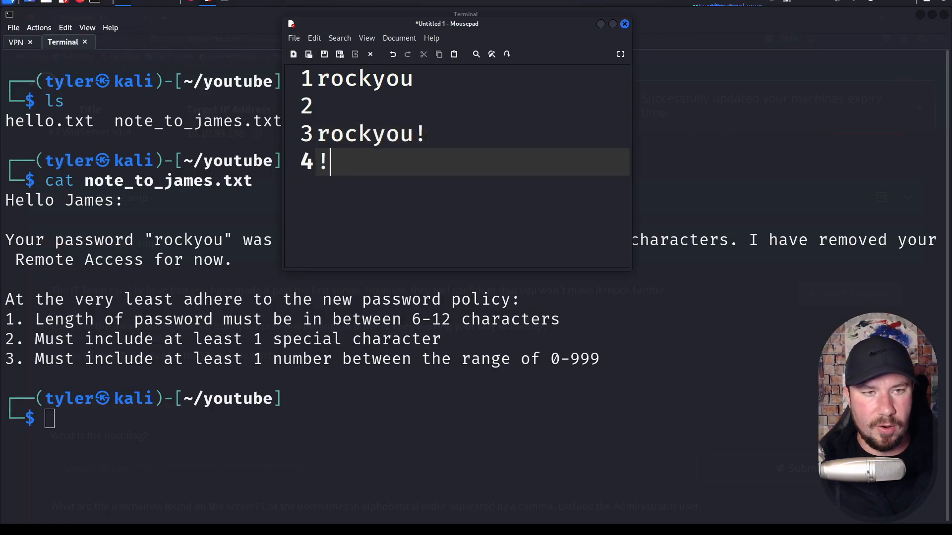
pyautogui.write('rock')
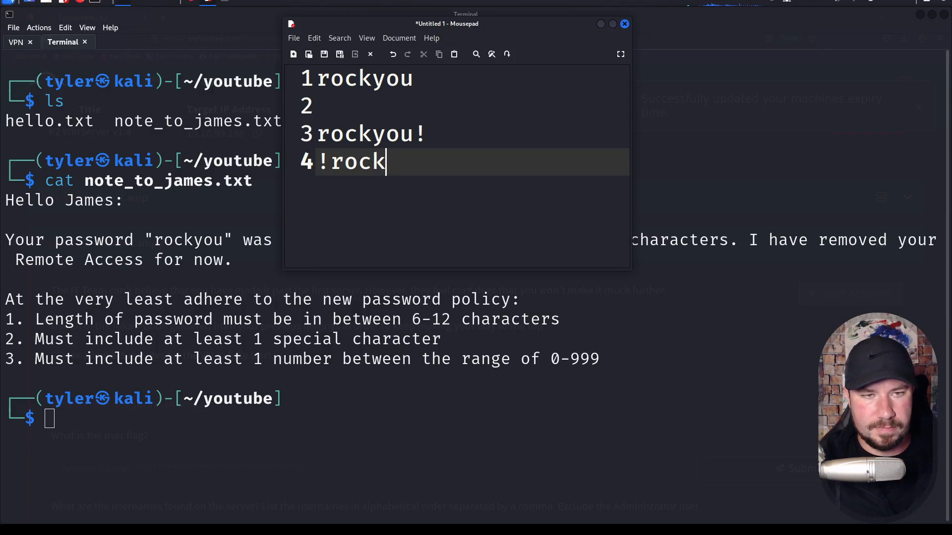
pyautogui.write('you')
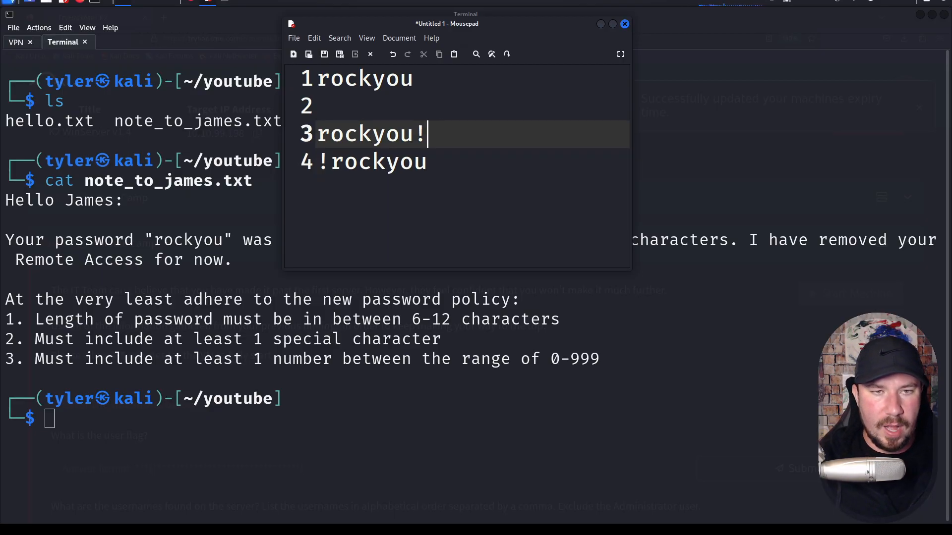
pyautogui.write('123')
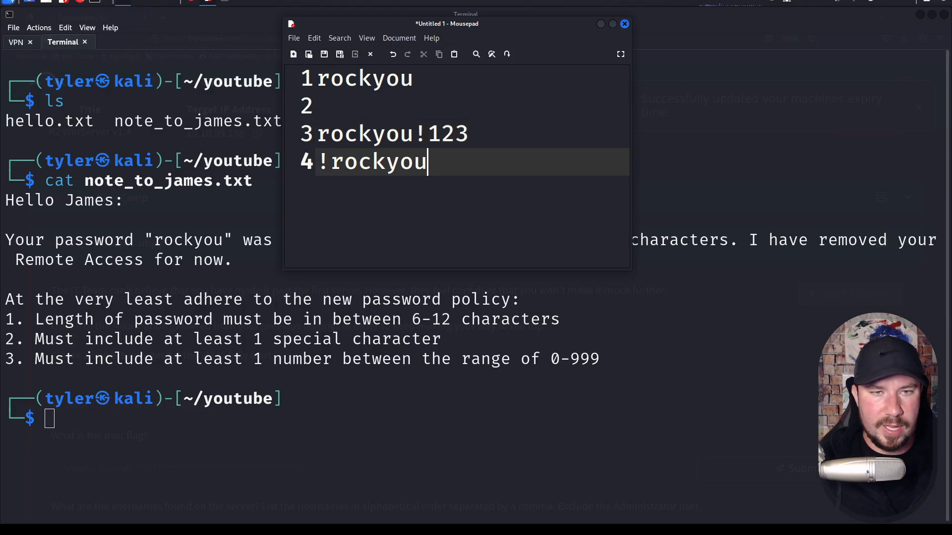
pyautogui.write('123')
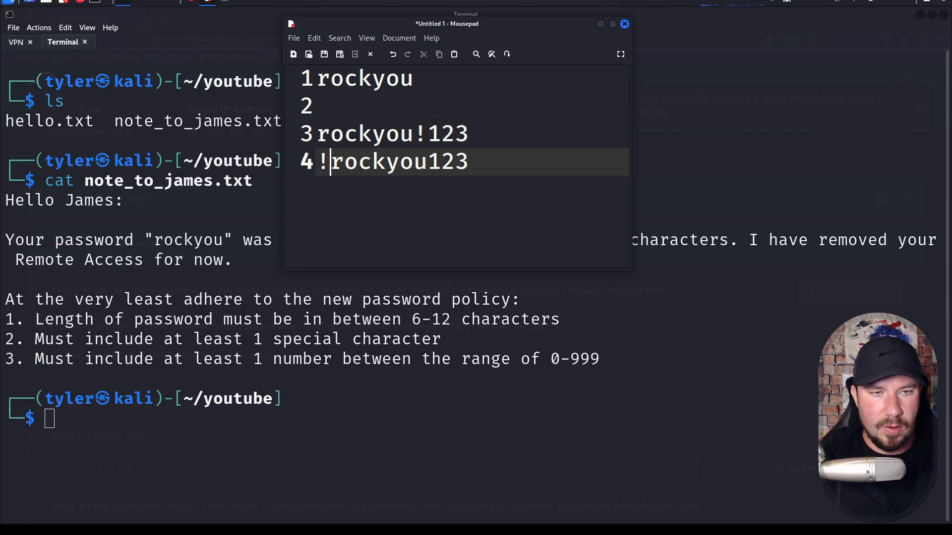
pyautogui.write('321')
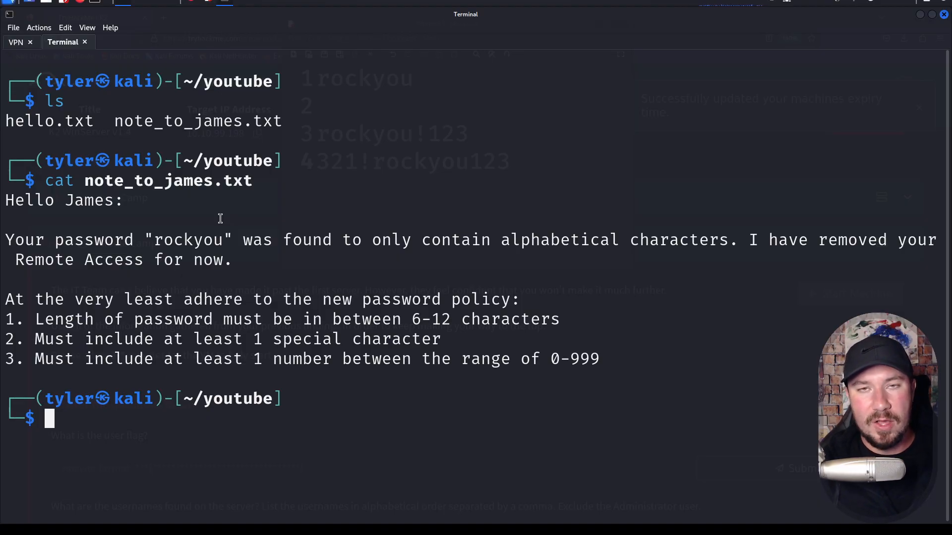
# Locate john.conf, then reopen /etc/john/john.conf in nano with sudo.
pyautogui.write('clear')
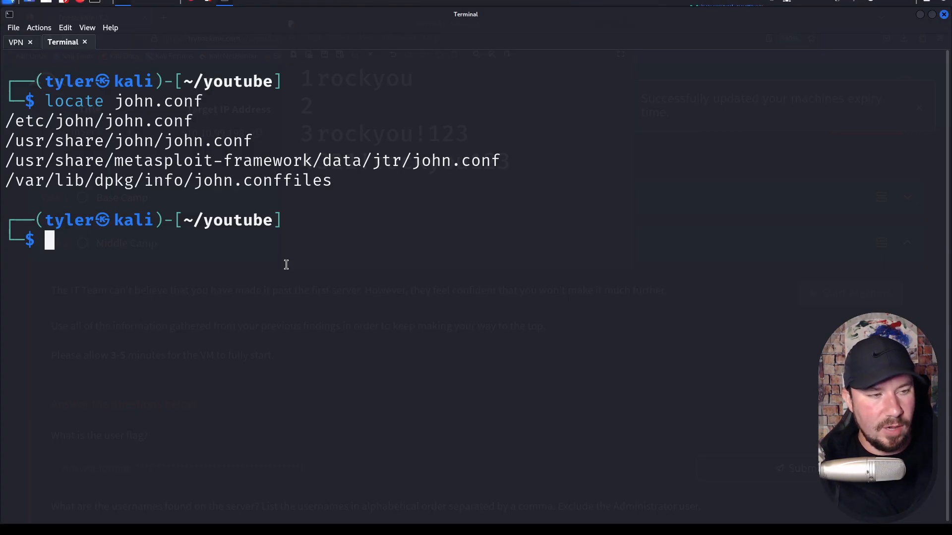
pyautogui.write('nano /etc/john/')
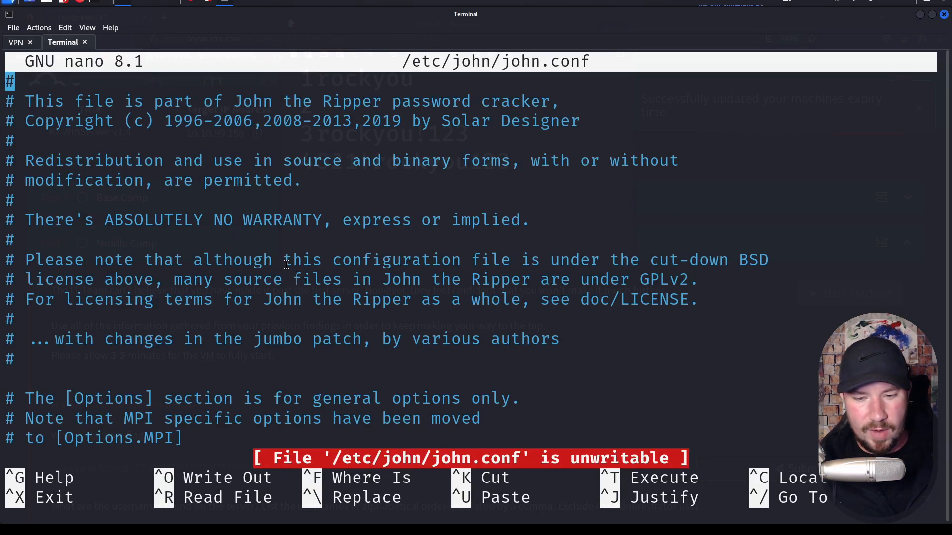
pyautogui.press('ctrl+x')
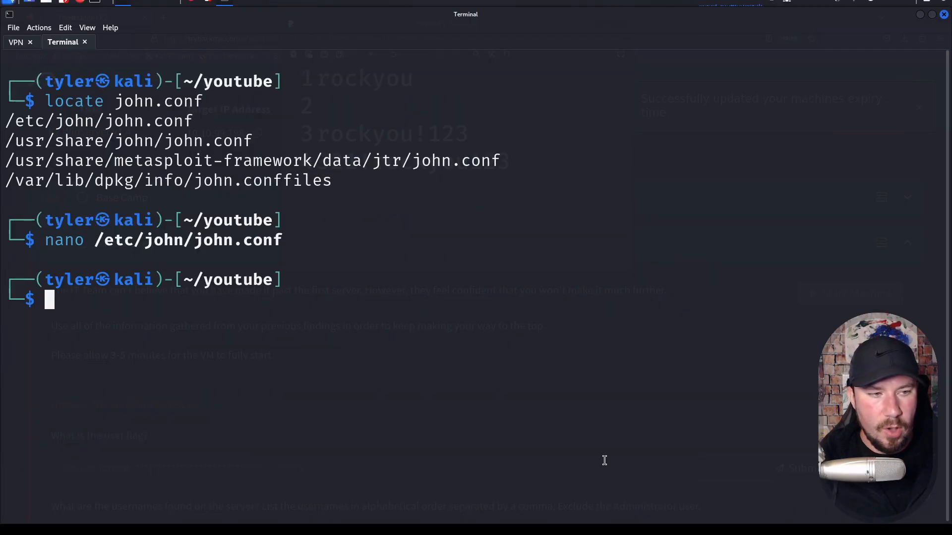
pyautogui.write('sudo vim /etc/hosts')
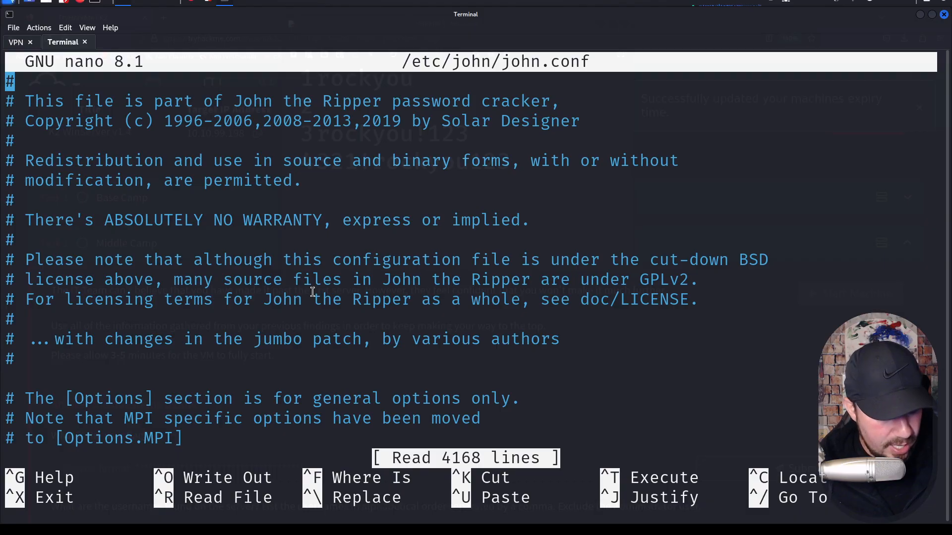
# Search john.conf for the rule lists and insert blank lines above [List.Rules:None].
pyautogui.press('ctrl+w')
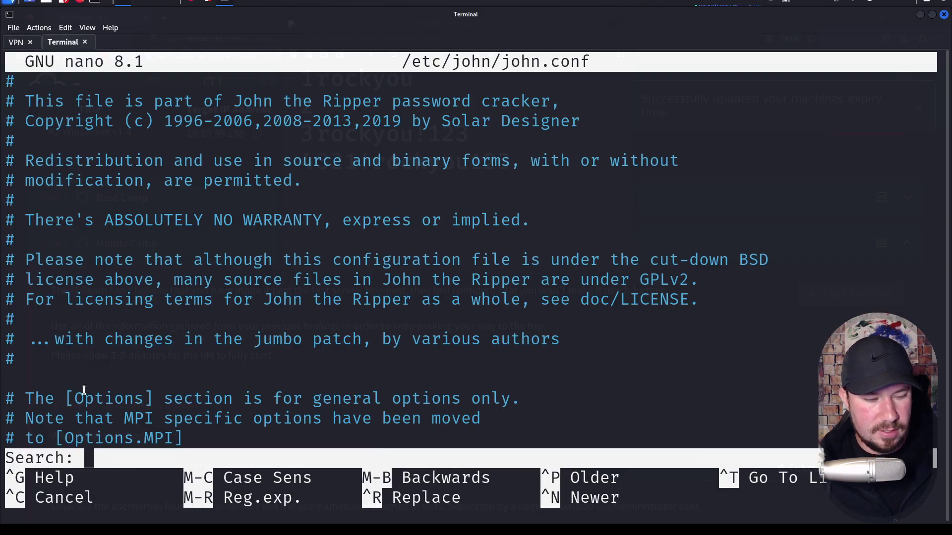
pyautogui.write('C')
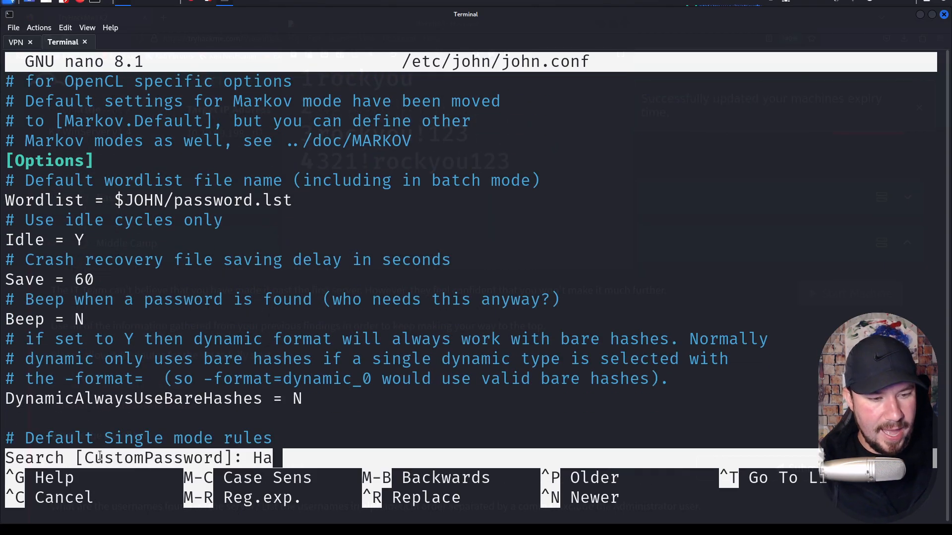
pyautogui.press('Enter')
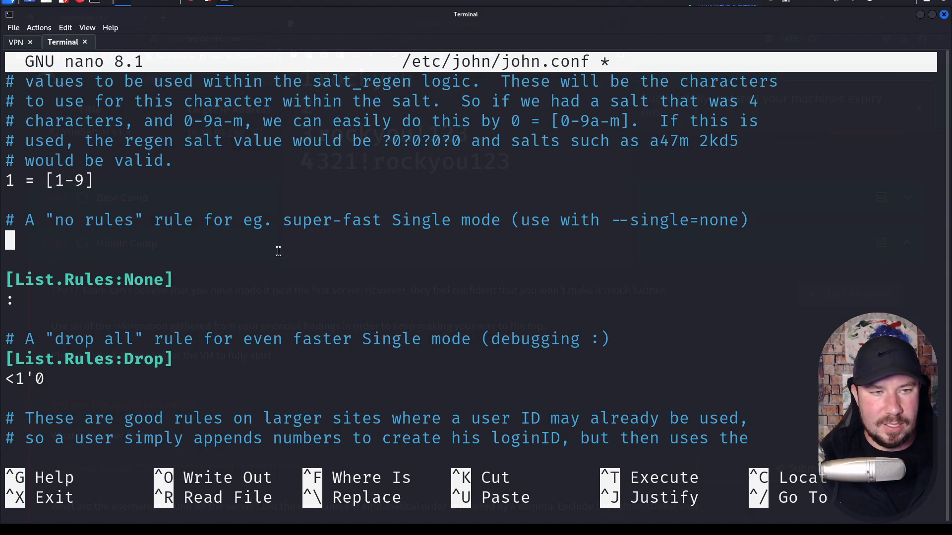
pyautogui.moveTo(267, 247)
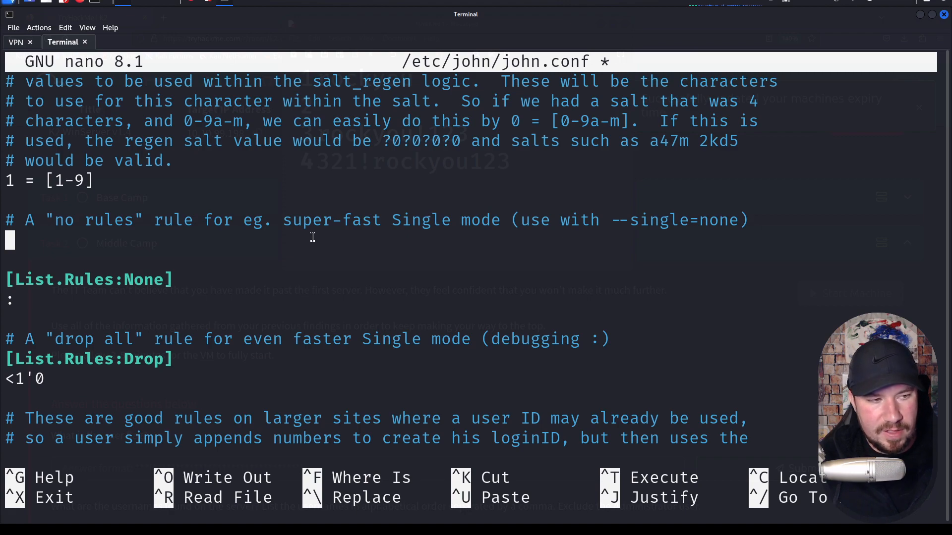
pyautogui.moveTo(298, 242)
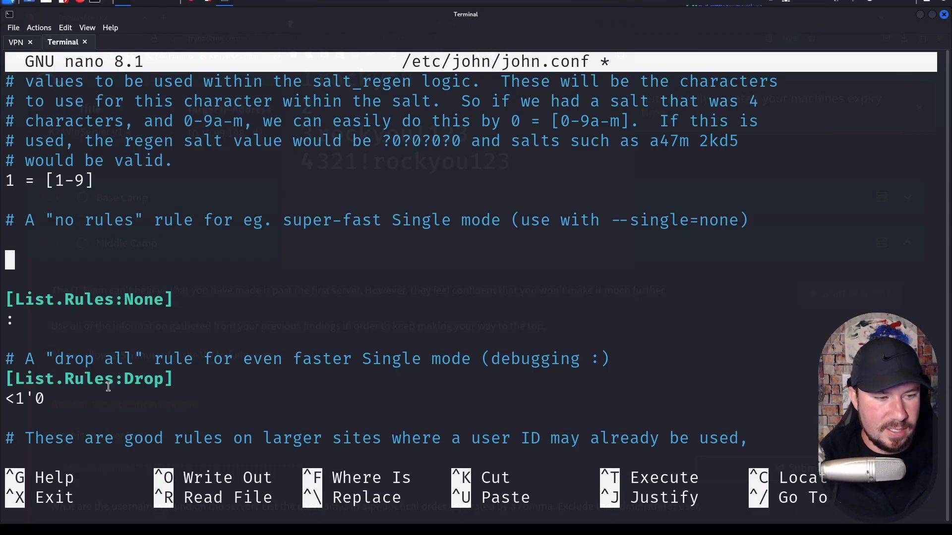
# Add a [List.Rules:CustomPassword] header and redisplay the password policy note.
pyautogui.write('[')
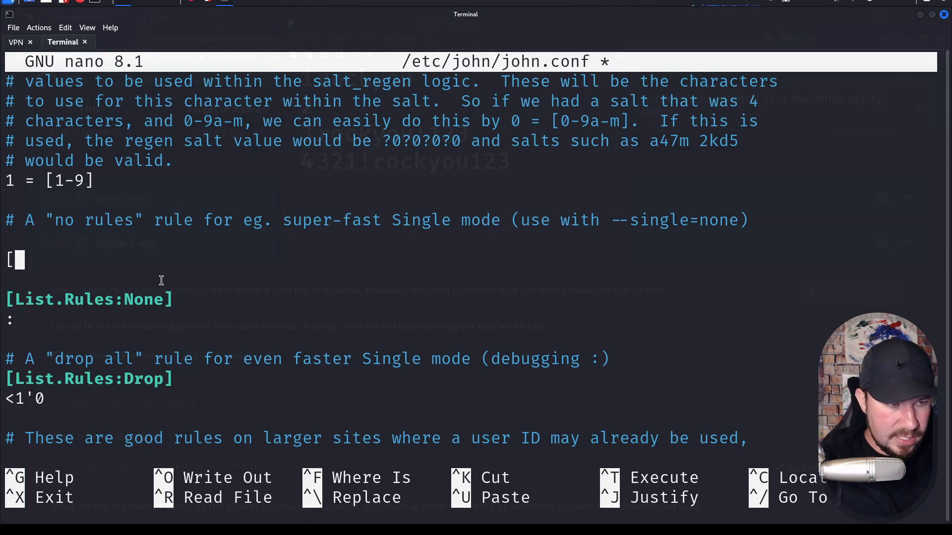
pyautogui.write('List.Rules')
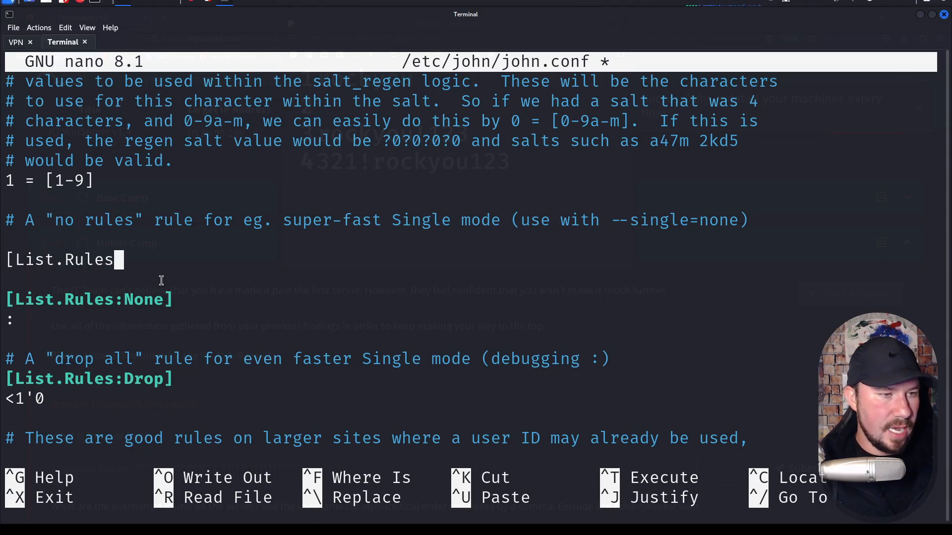
pyautogui.write(':CustomPasswo')
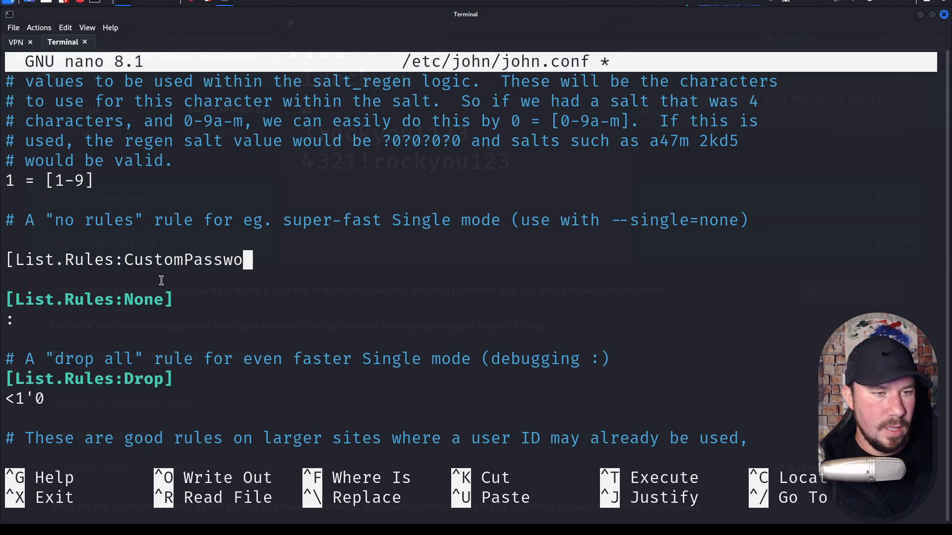
pyautogui.press('Enter')
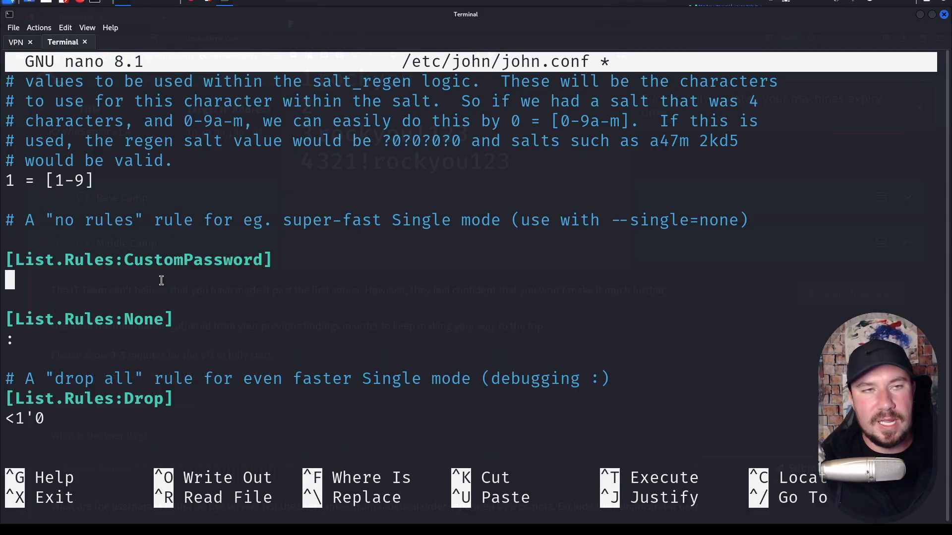
pyautogui.moveTo(151, 33)
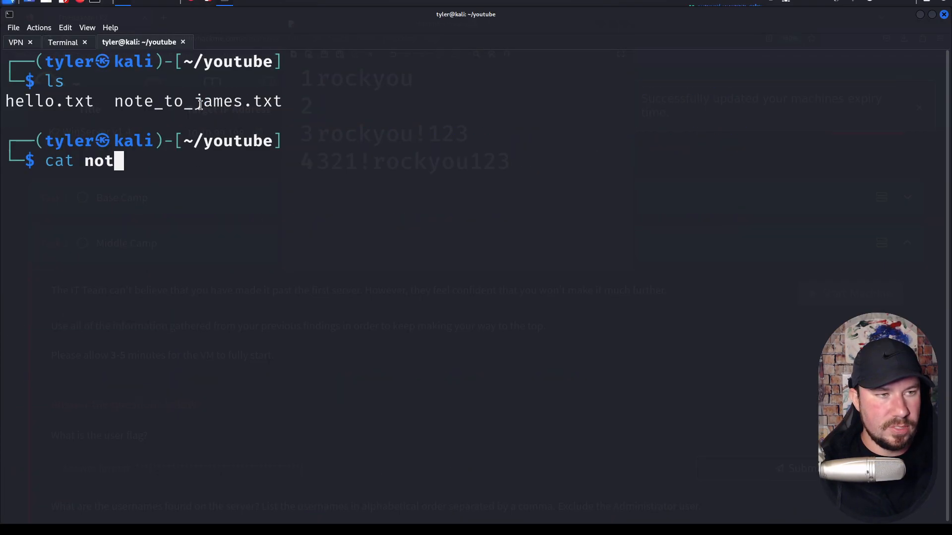
pyautogui.press('Enter')
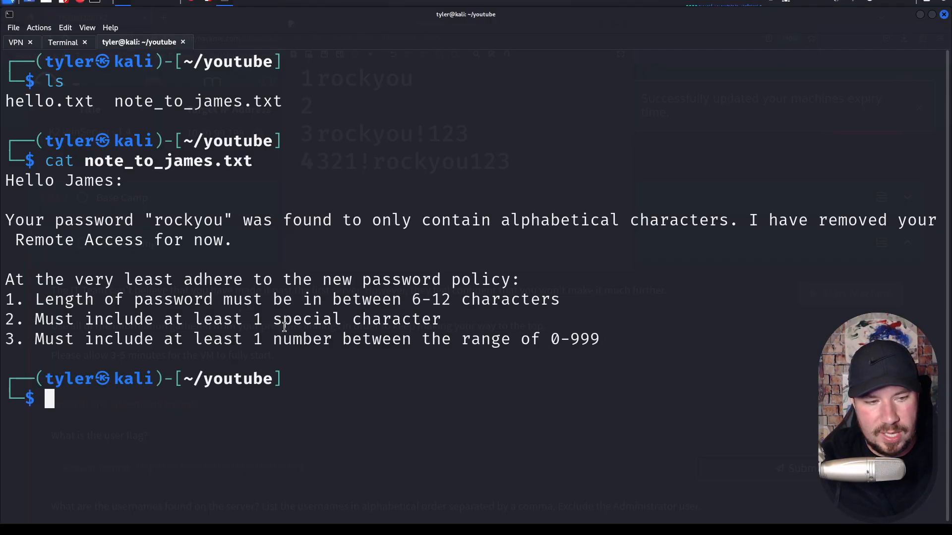
pyautogui.moveTo(292, 331)
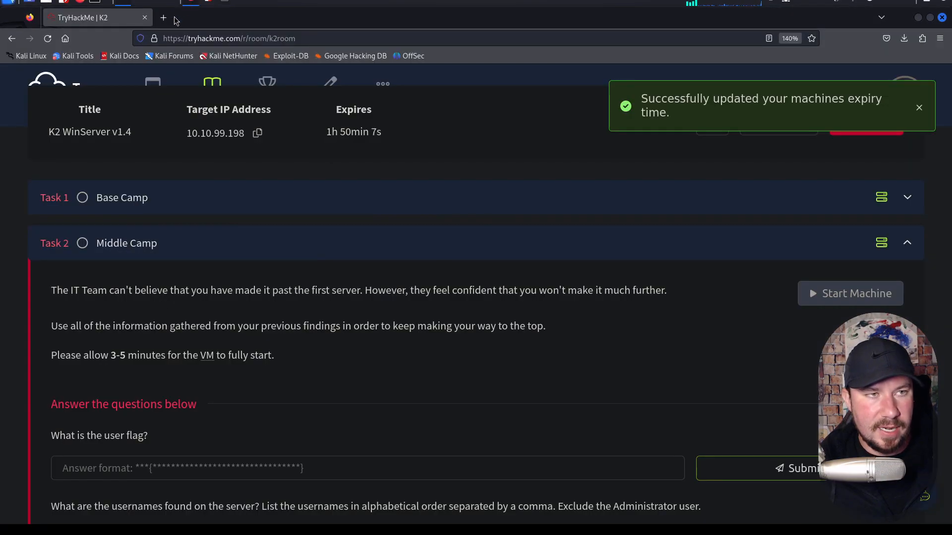
# Google 'john custom rules docs' and scroll Openwall's rules syntax page to Simple commands.
pyautogui.click(163, 17)
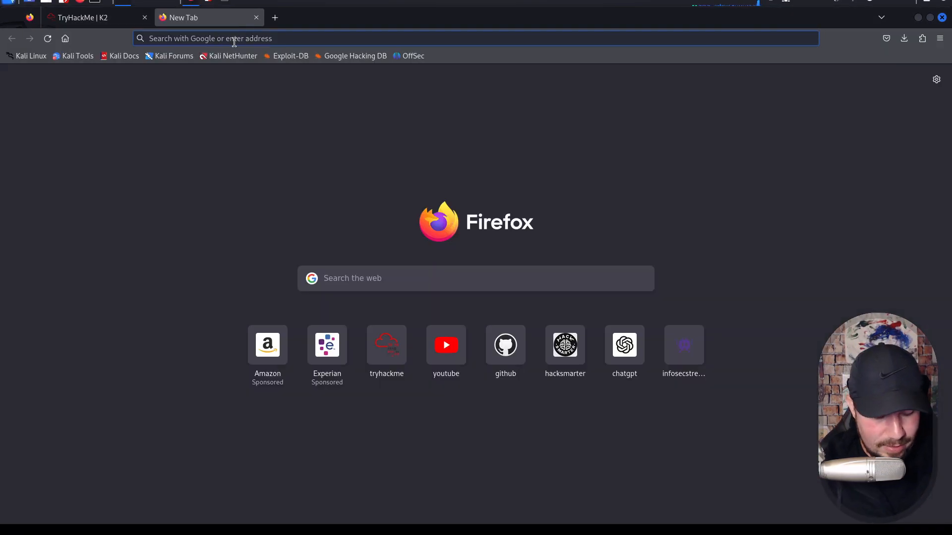
pyautogui.write('john custom rules')
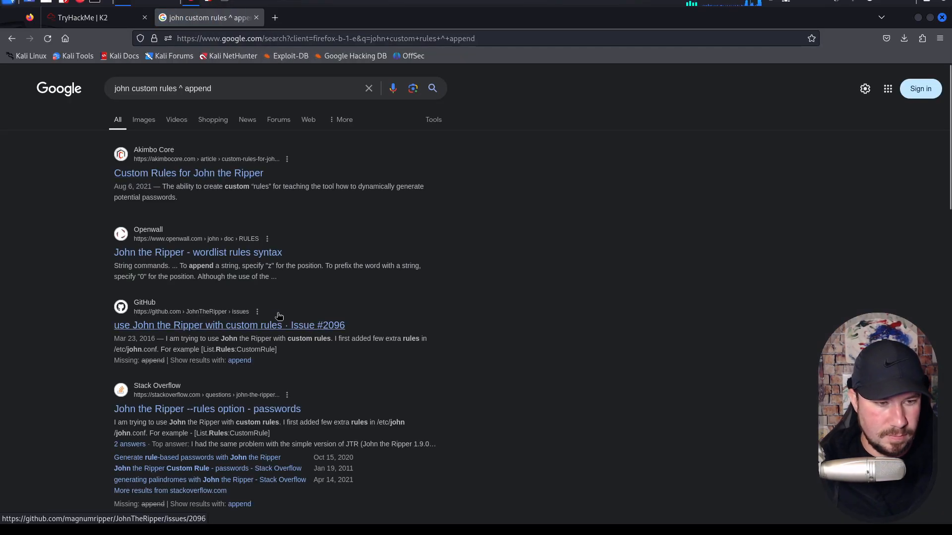
pyautogui.scroll(-3)
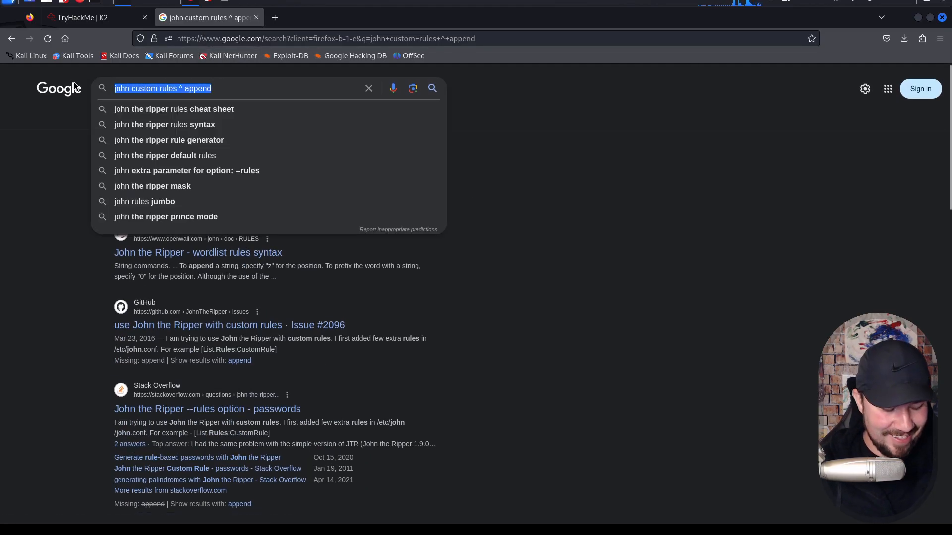
pyautogui.write('john custom rules docs')
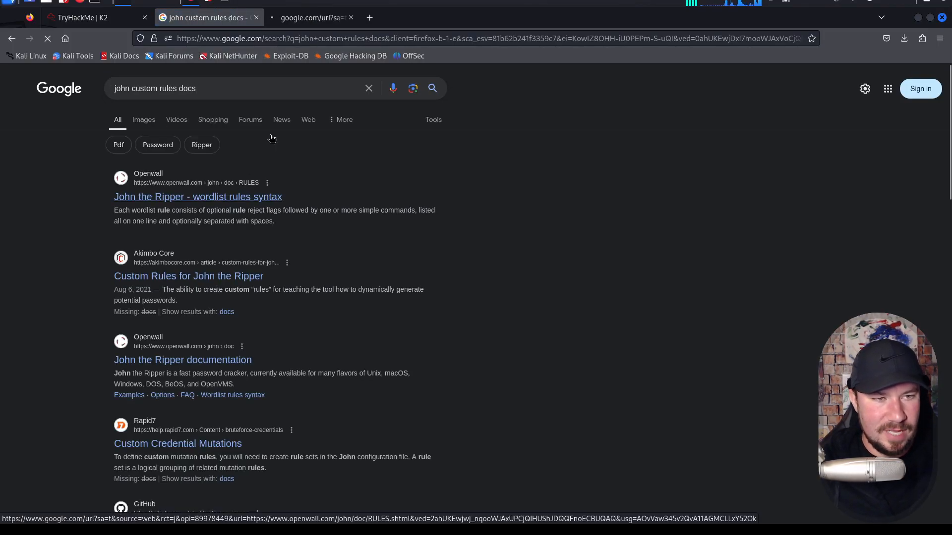
pyautogui.click(198, 197)
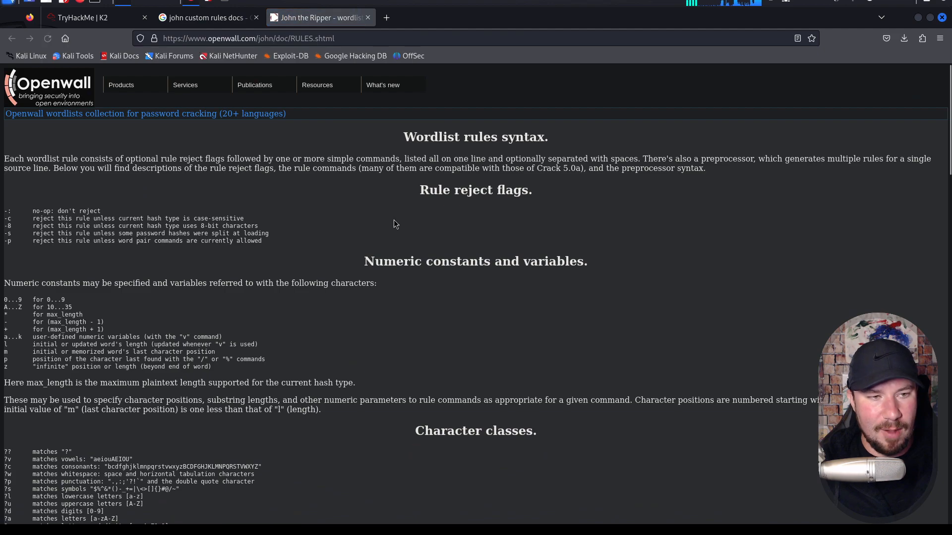
pyautogui.scroll(-3)
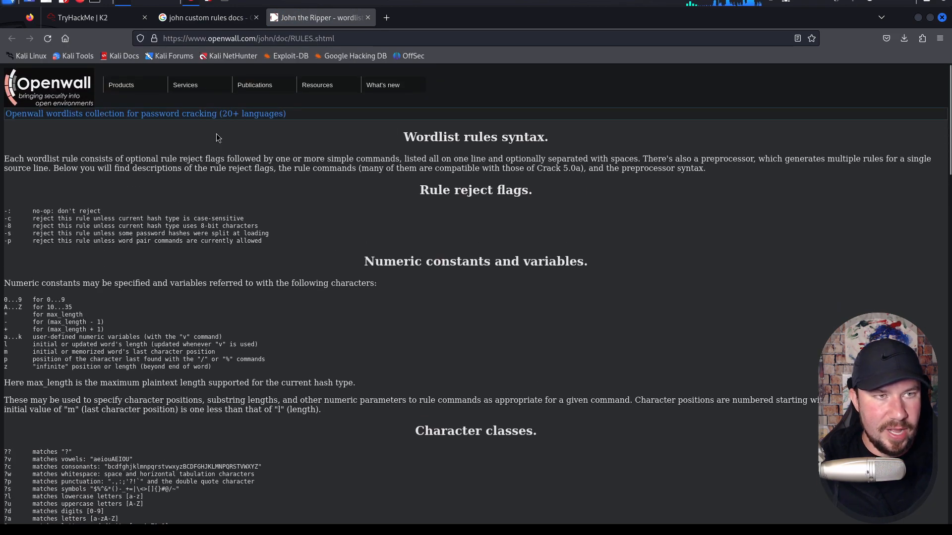
pyautogui.scroll(-3)
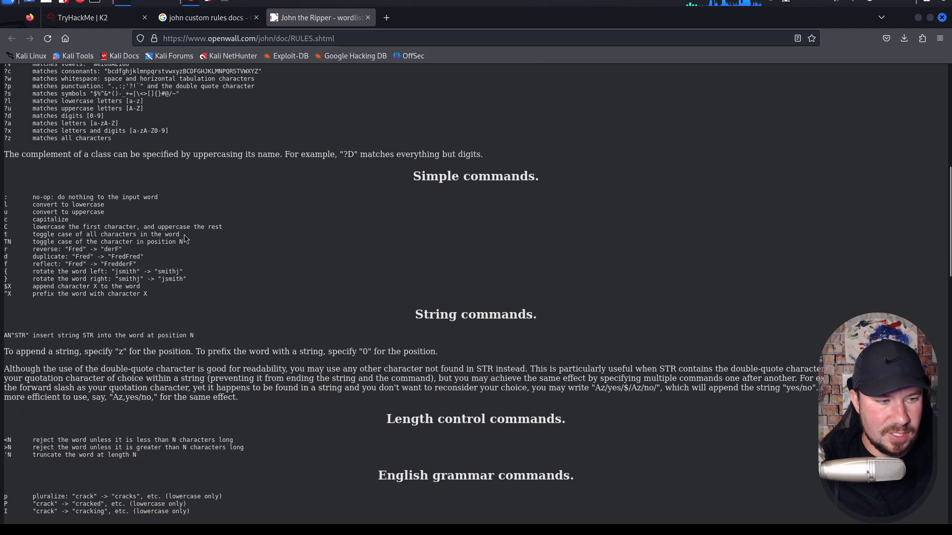
pyautogui.scroll(-3)
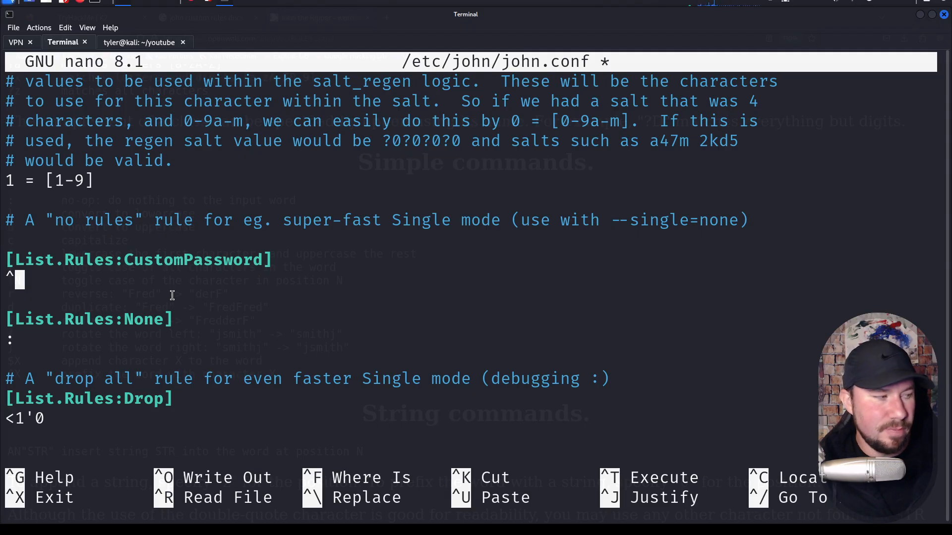
# Enter the rule ^[0-9]^[!@#$] under the CustomPassword header.
pyautogui.write('[')
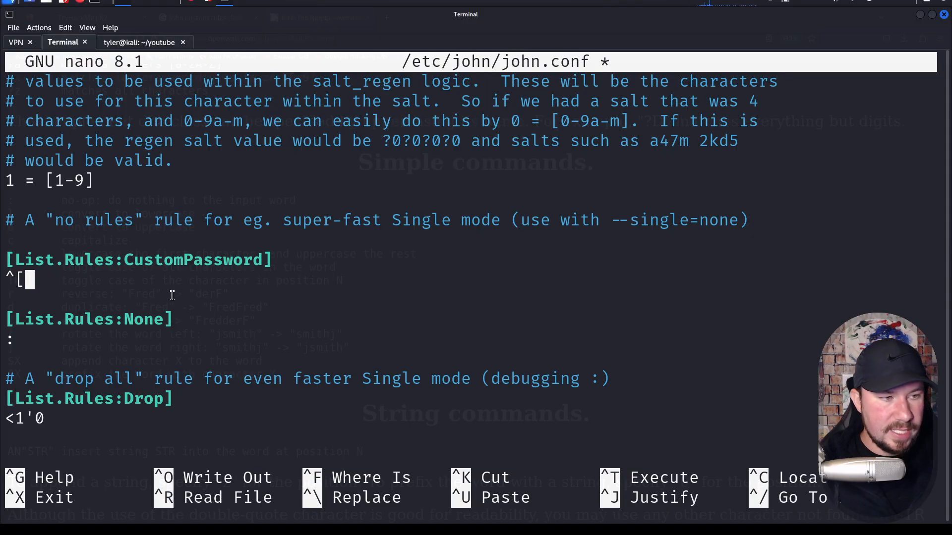
pyautogui.write('0-9]')
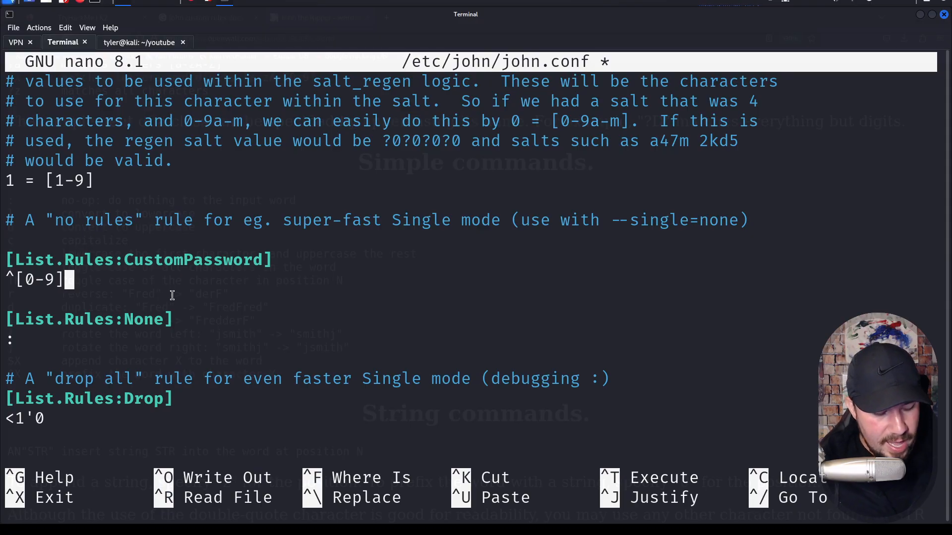
pyautogui.write('^[')
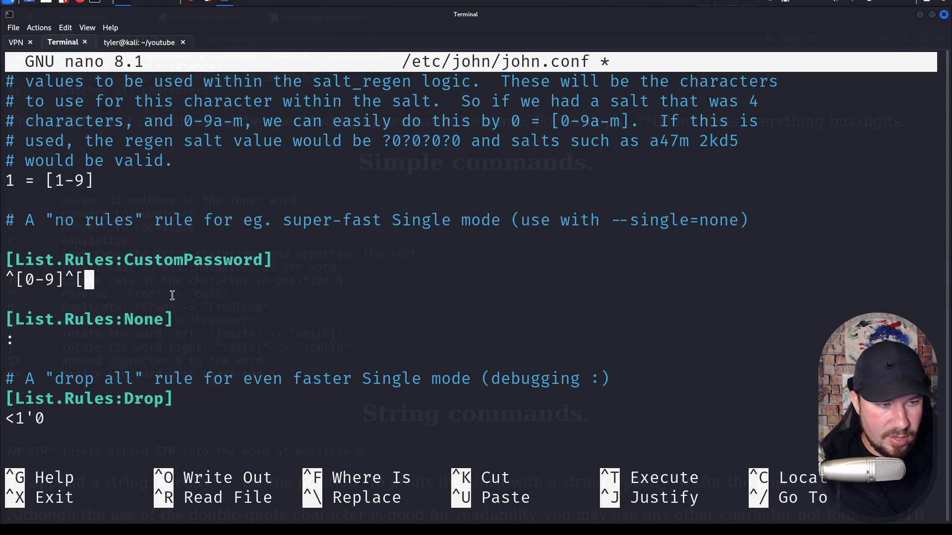
pyautogui.write('!@')
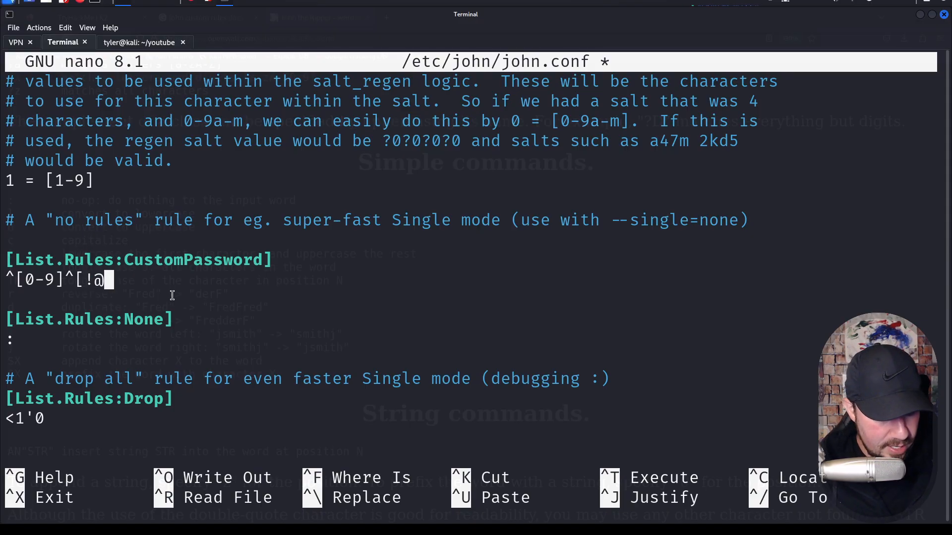
pyautogui.write('#$]')
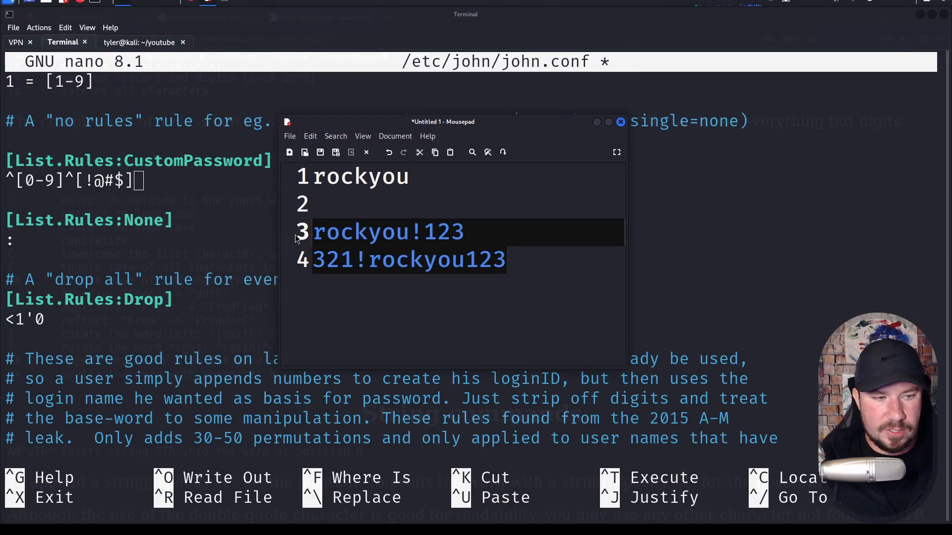
# Replace the Mousepad example lines with 3!rockyou.
pyautogui.press('Delete')
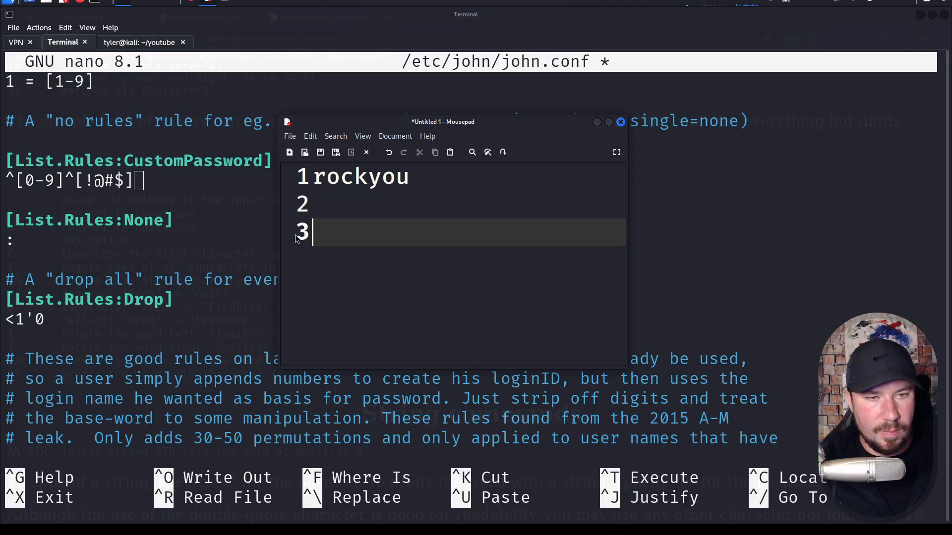
pyautogui.write('3!')
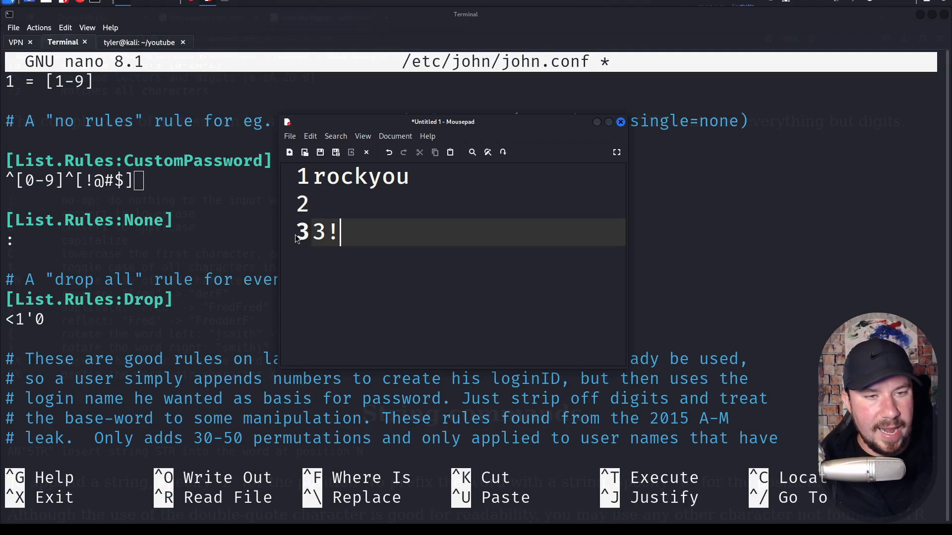
pyautogui.write('rockyou')
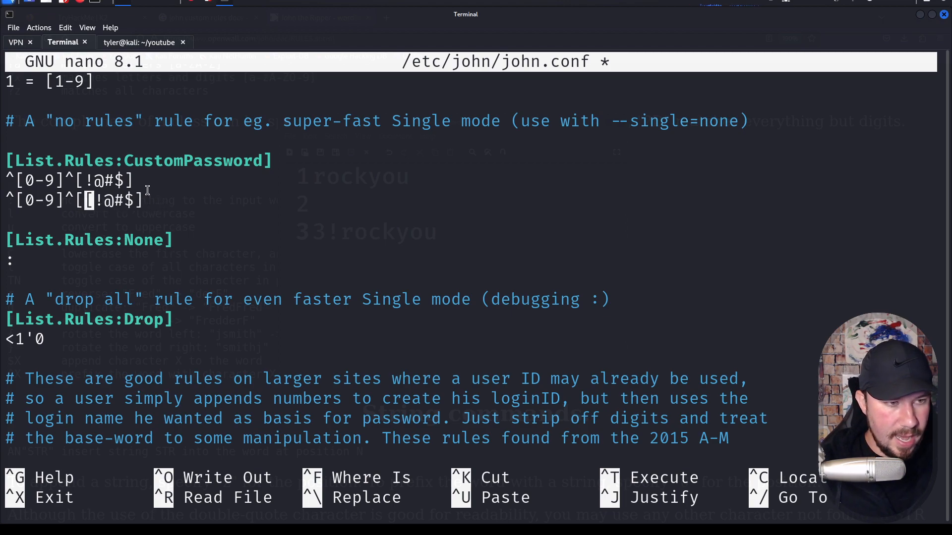
# Add rules ^[0-9]^[0-9]^[!@#$] and ^[0-9]^[0-9]^[0-9]^[!@#$] to CustomPassword.
pyautogui.write('0-9]')
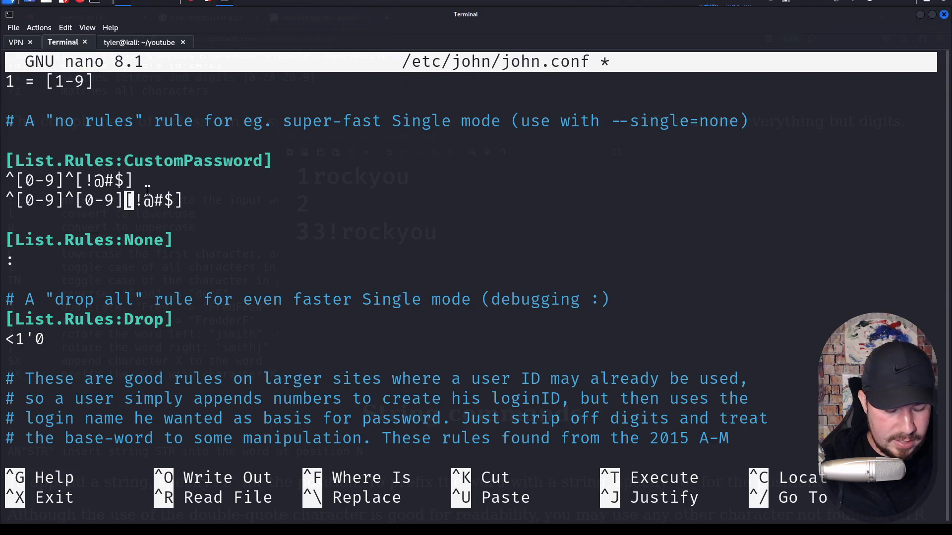
pyautogui.write('^')
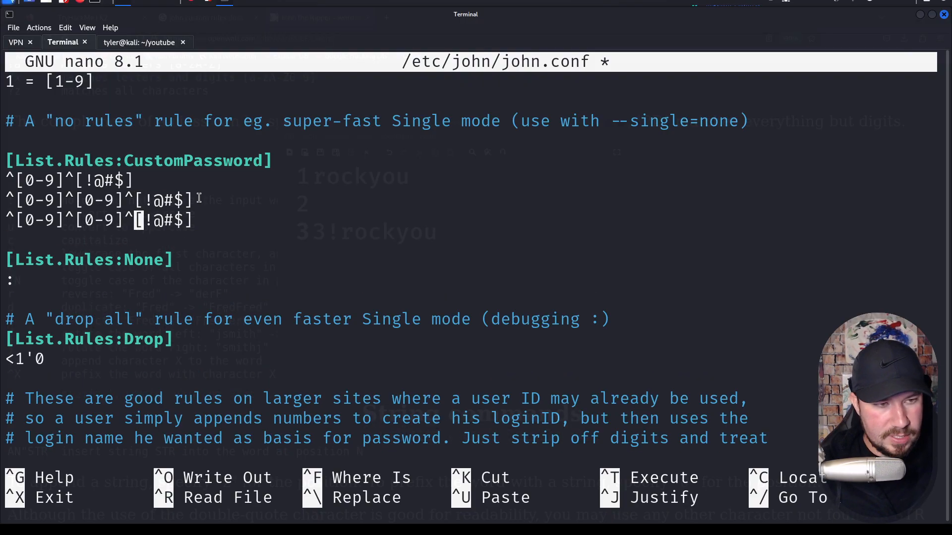
pyautogui.write('0-9]')
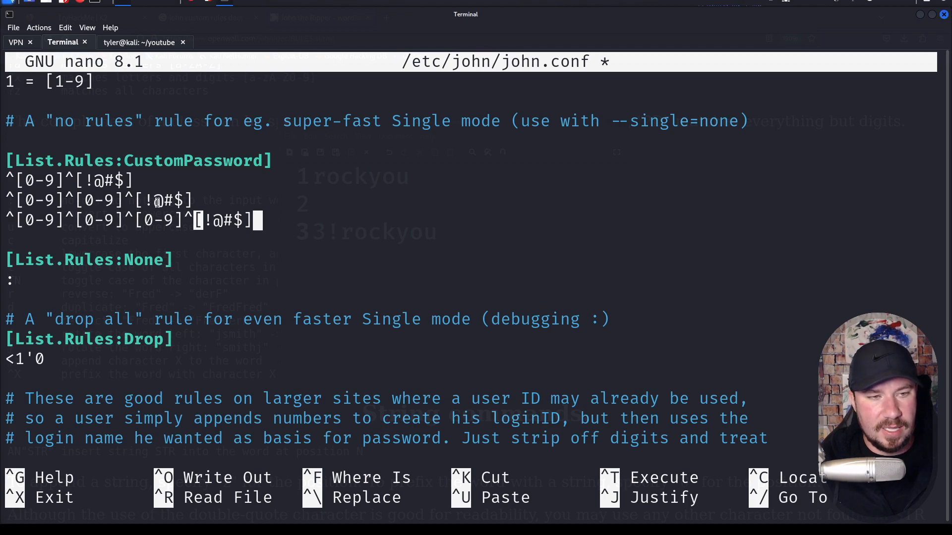
pyautogui.moveTo(6, 179); pyautogui.dragTo(262, 220)
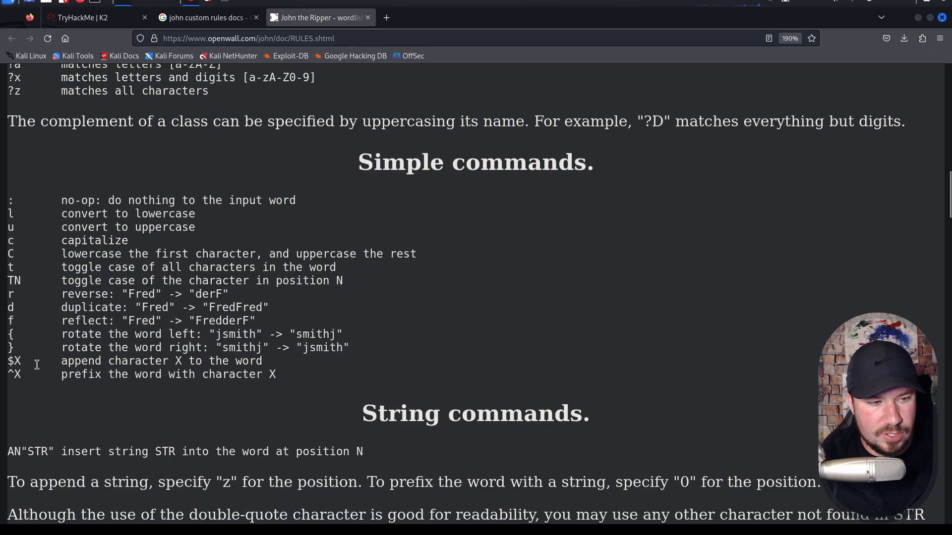
pyautogui.moveTo(232, 363)
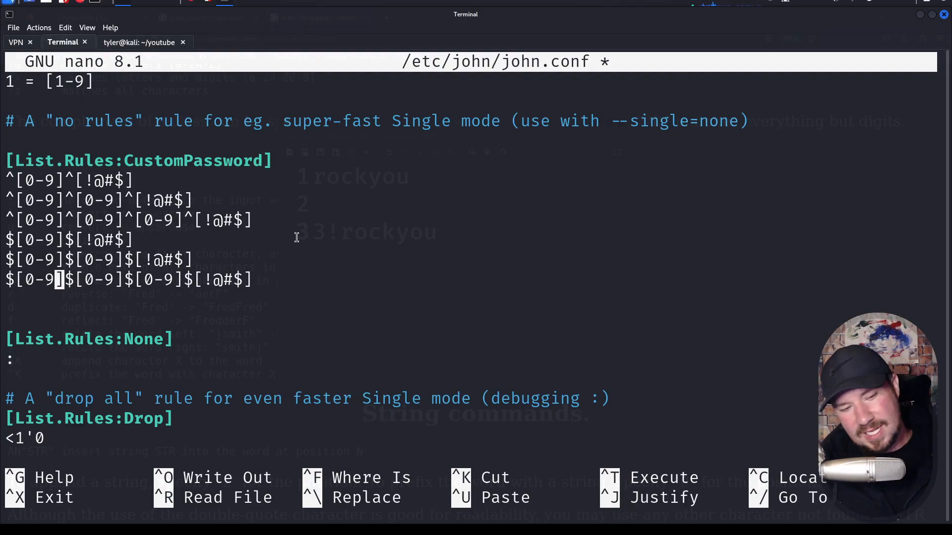
pyautogui.moveTo(384, 309)
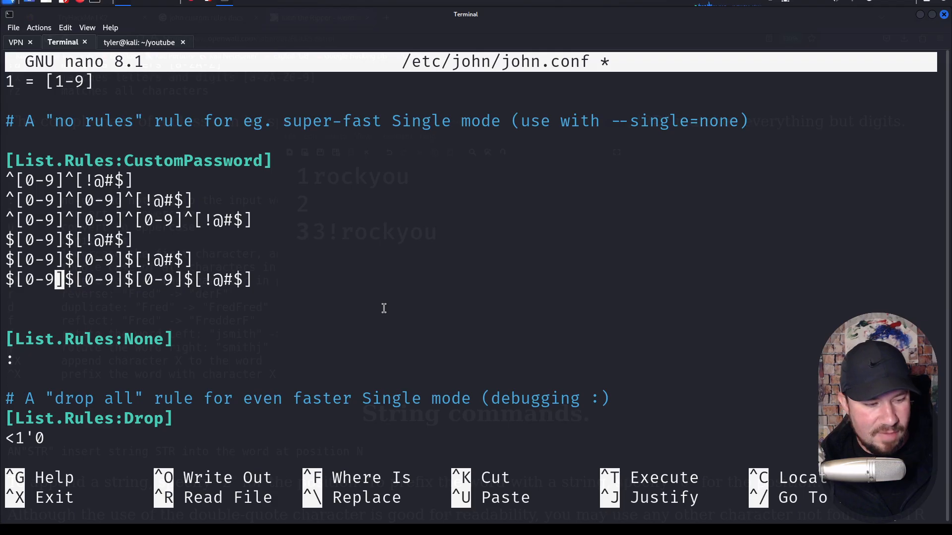
# Save john.conf, clear the terminal, and begin entering rockyou-password.
pyautogui.press('ctrl+o')
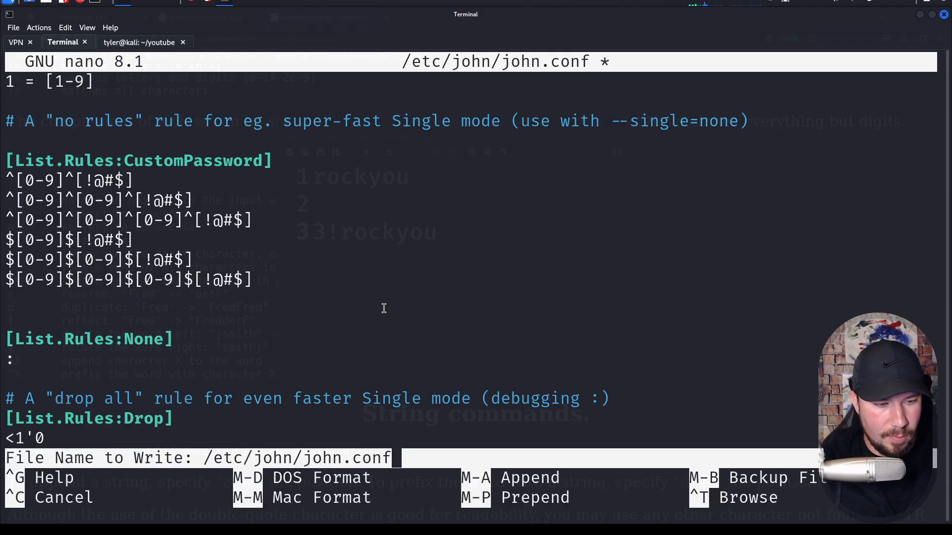
pyautogui.press('Enter')
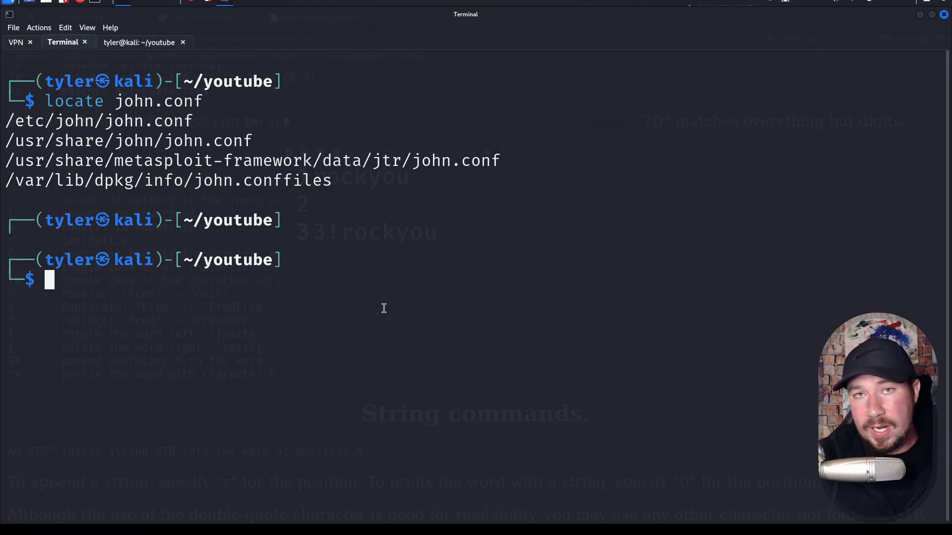
pyautogui.write('clear')
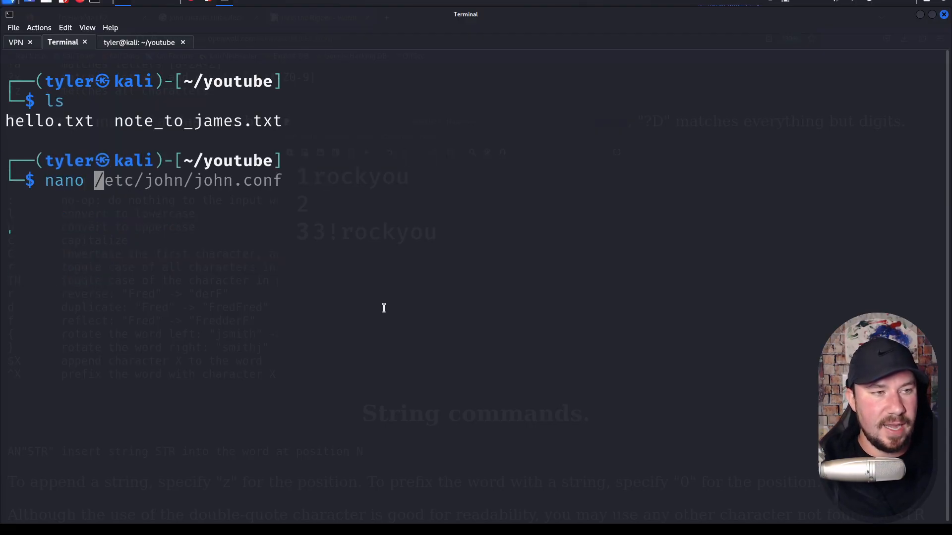
pyautogui.write('roc')
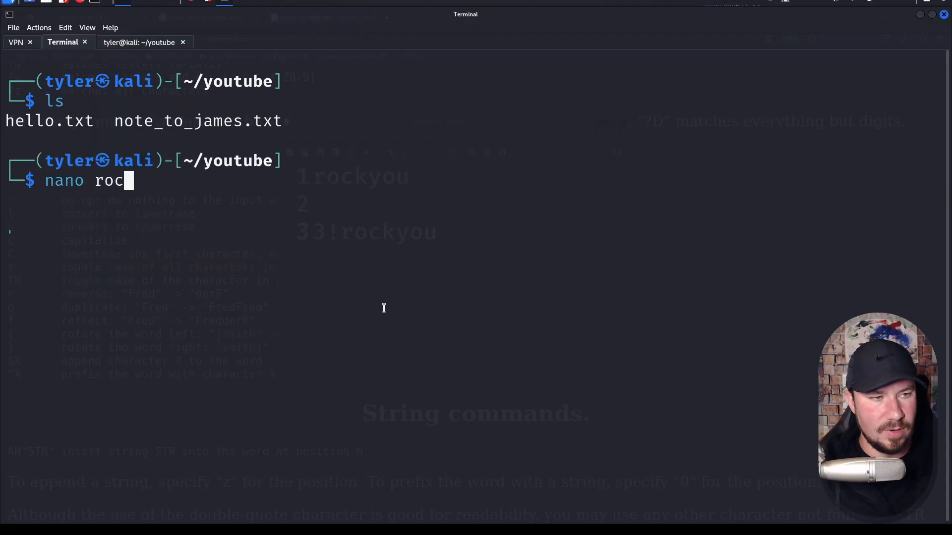
pyautogui.write('kyou-password')
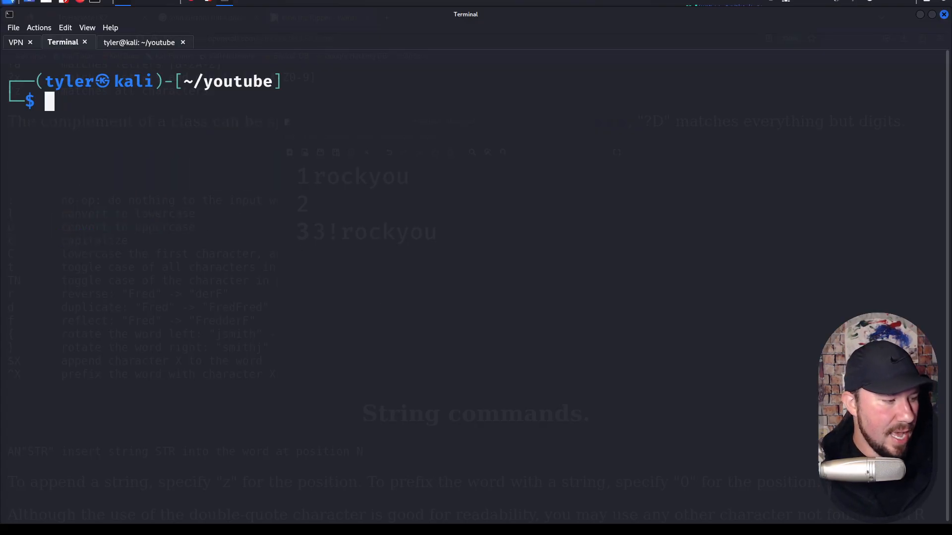
# Run john on rockyou-password.txt with CustomPassword rules, lengths 6-12, into custom_passwords.txt.
pyautogui.write('john --wordlist=hello.txt --rules=NotARealRule --stdout')
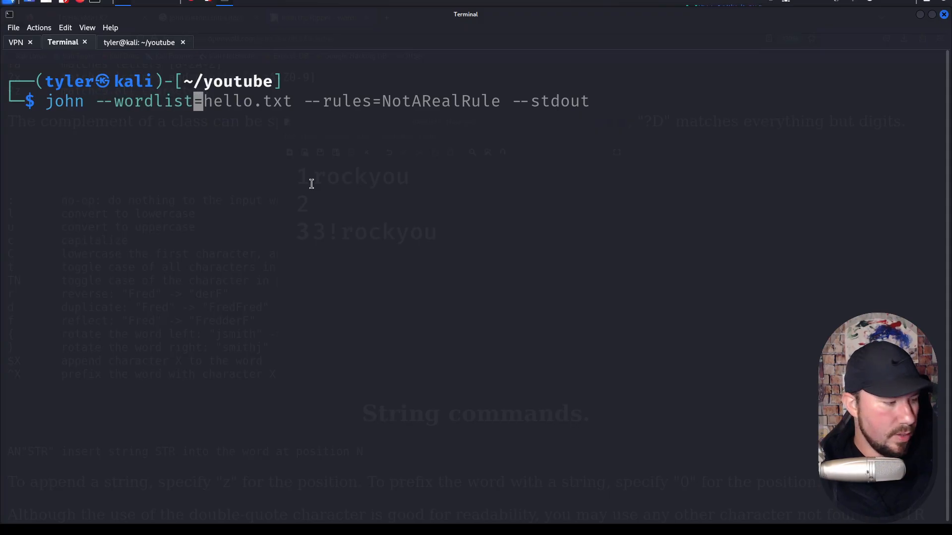
pyautogui.write('rockyou-password.txt')
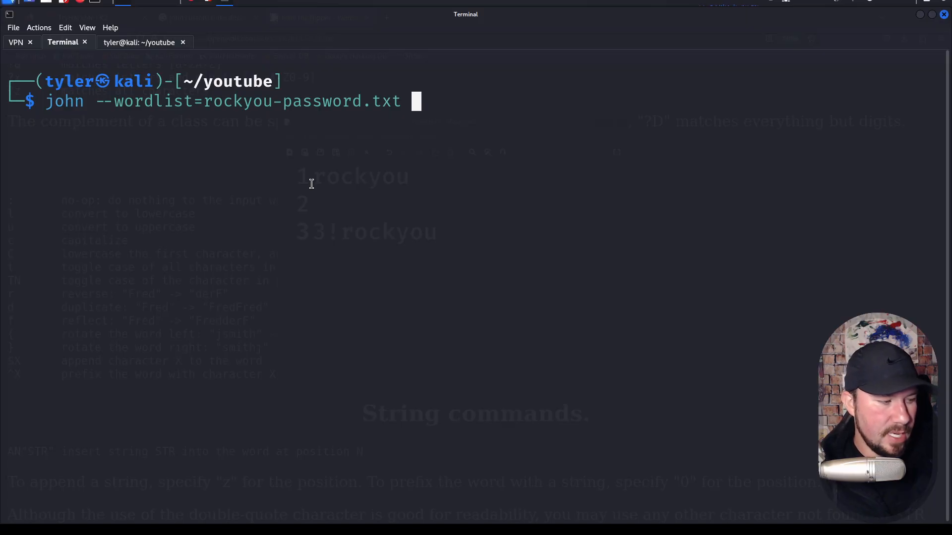
pyautogui.write('--rules=Custom')
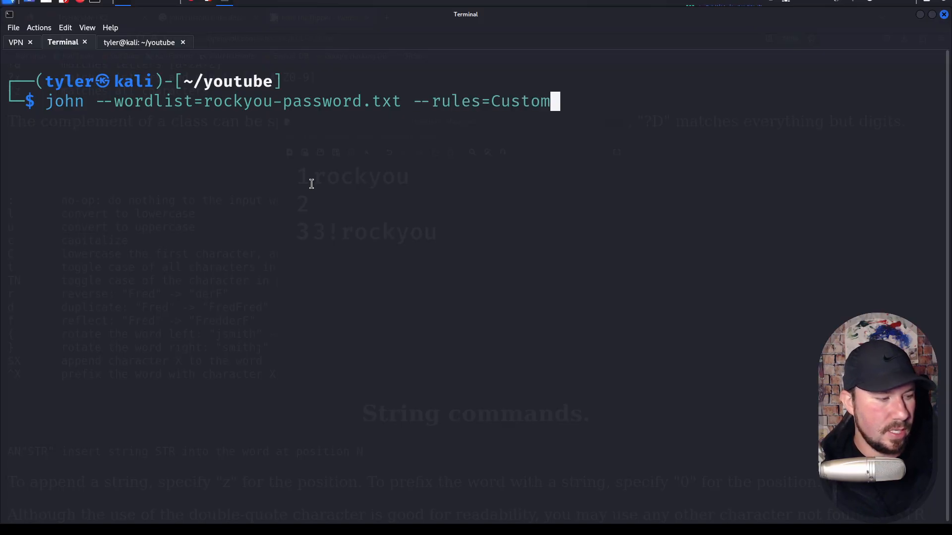
pyautogui.write('Password')
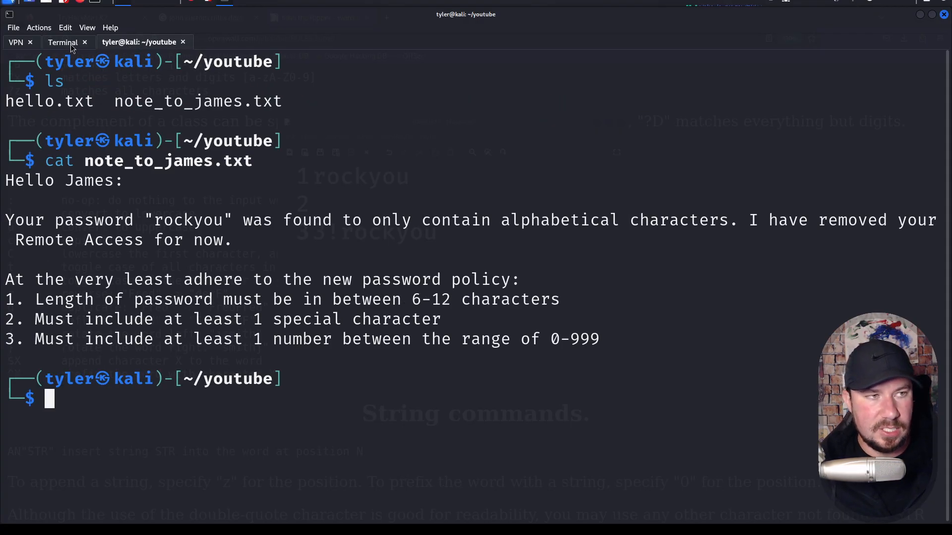
pyautogui.write('john --wordlist=rockyou-password.txt --rules=CustomPassword')
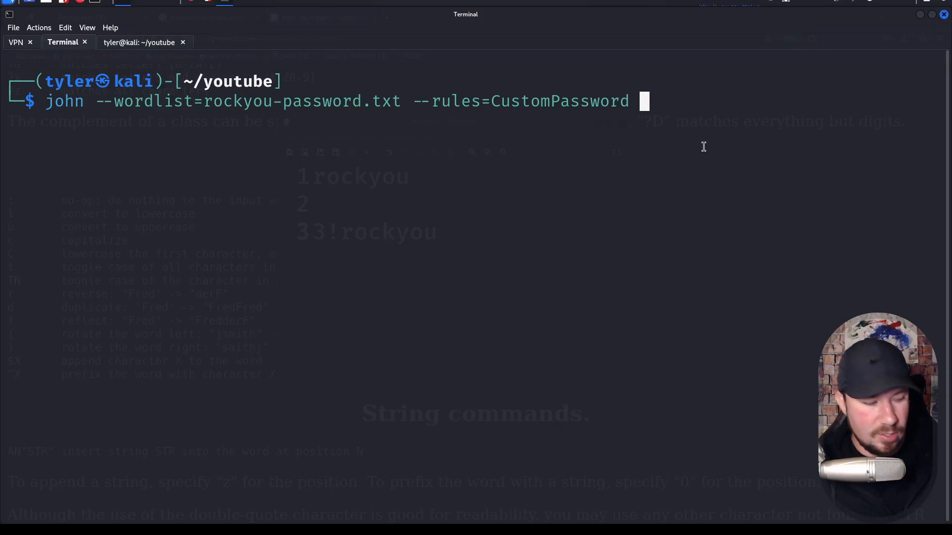
pyautogui.write('--min-')
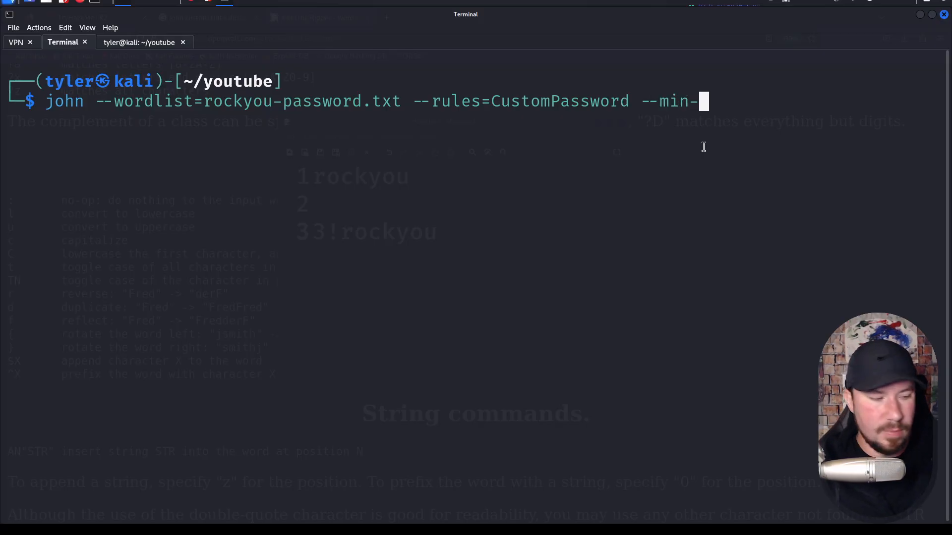
pyautogui.write('lengh')
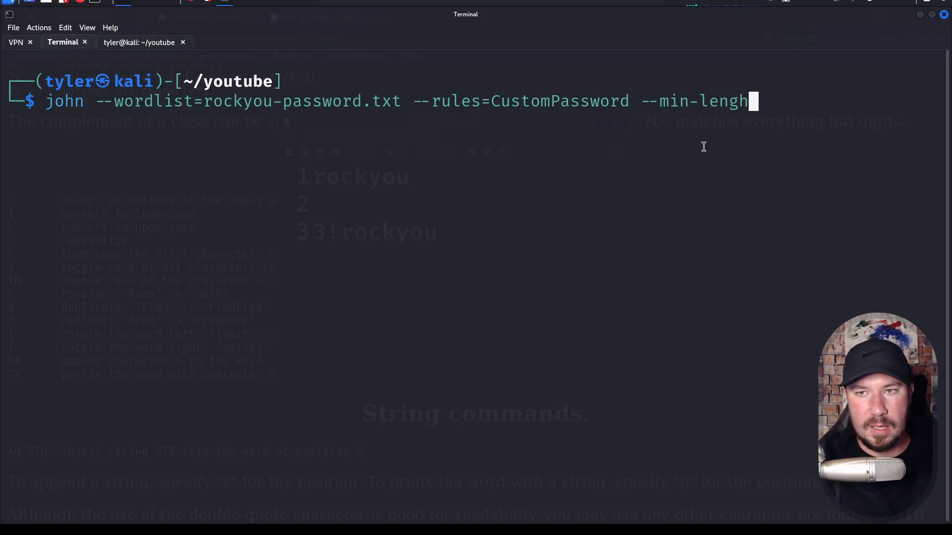
pyautogui.write('t=6')
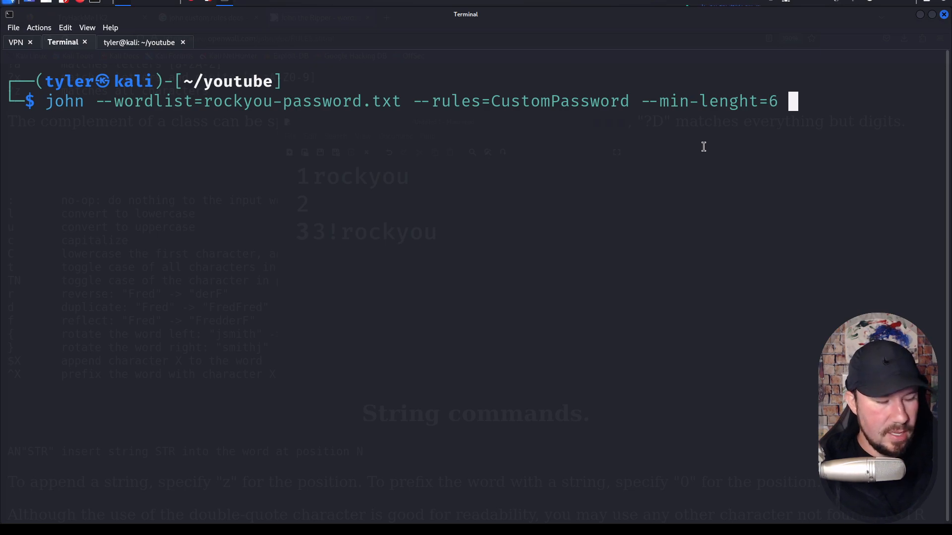
pyautogui.write('--max-length=')
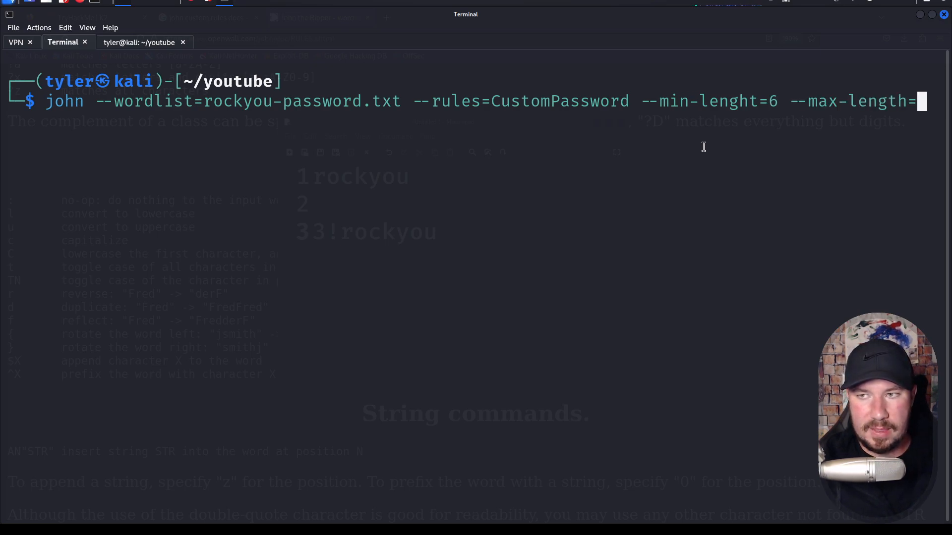
pyautogui.write('12')
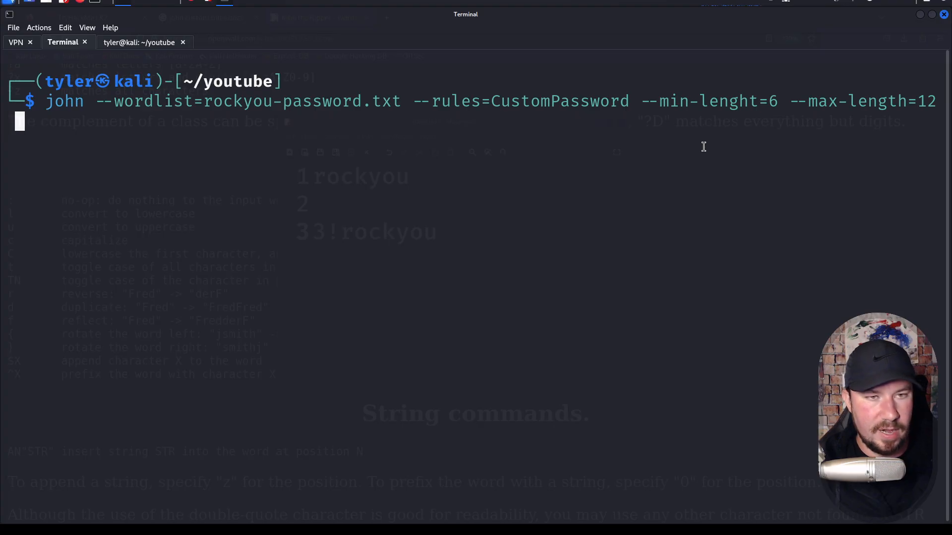
pyautogui.write('--stdout')
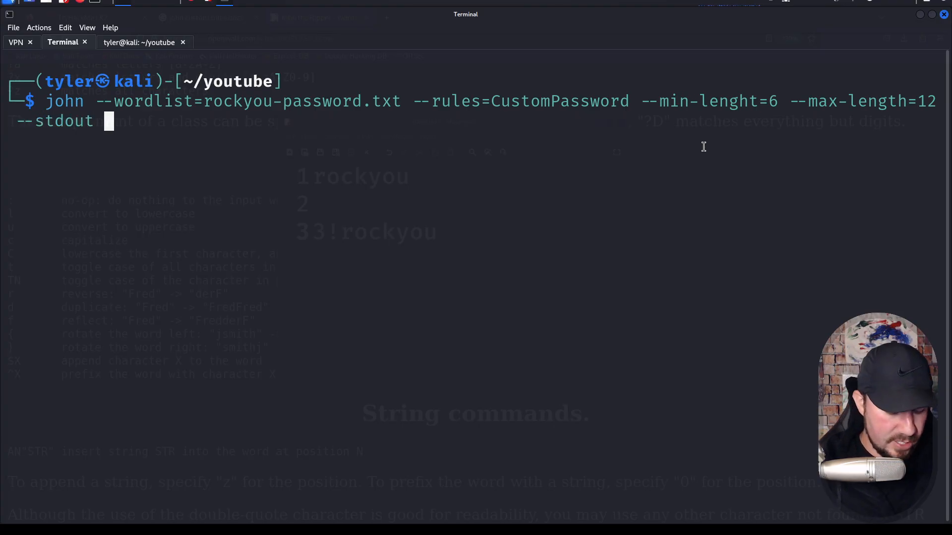
pyautogui.write('> custom_p')
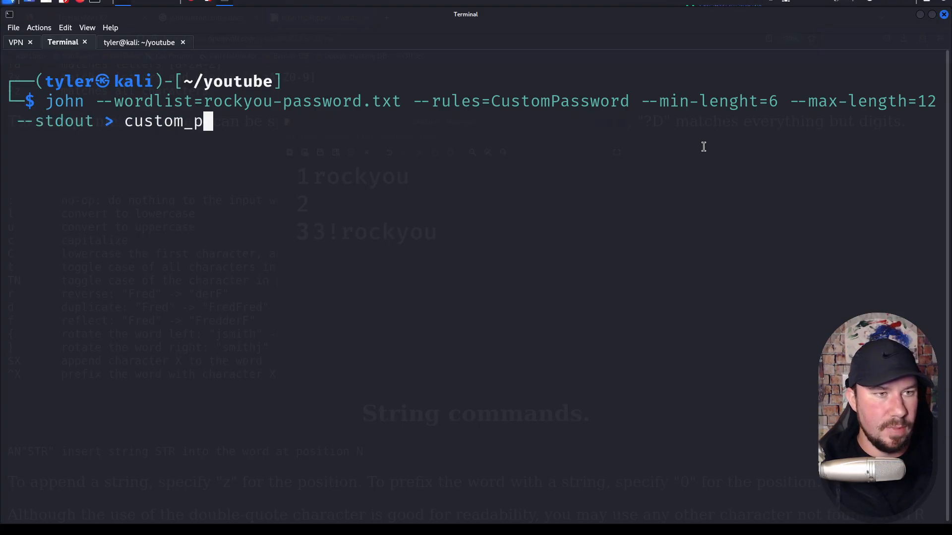
pyautogui.write('asswords.txt')
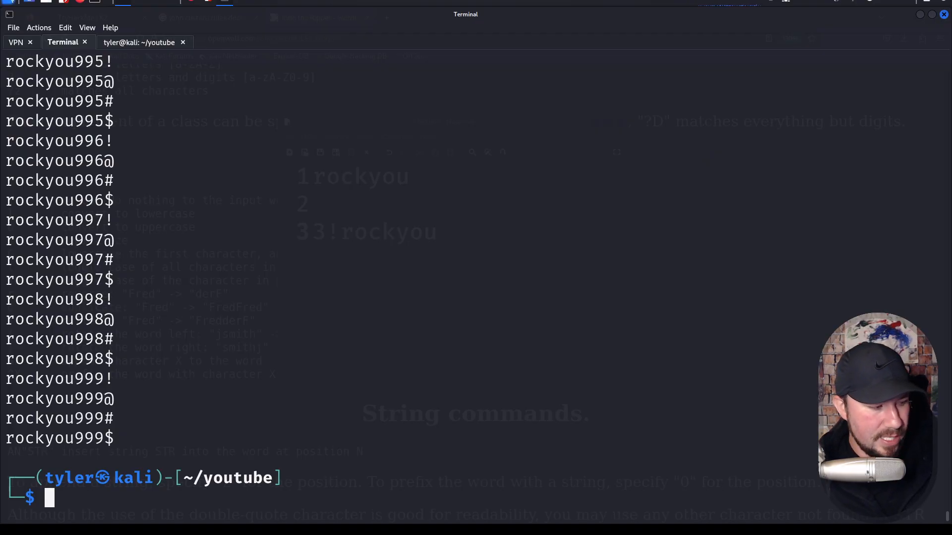
pyautogui.moveTo(293, 220)
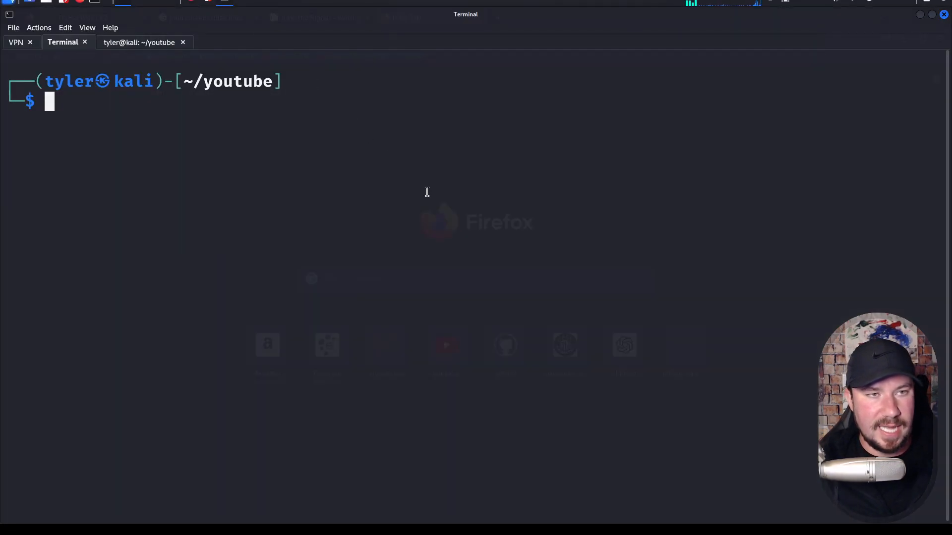
# Copy kerbrute_linux_amd64 from ~/Downloads into the current folder and rename it kerbrute.
pyautogui.write('cp !')
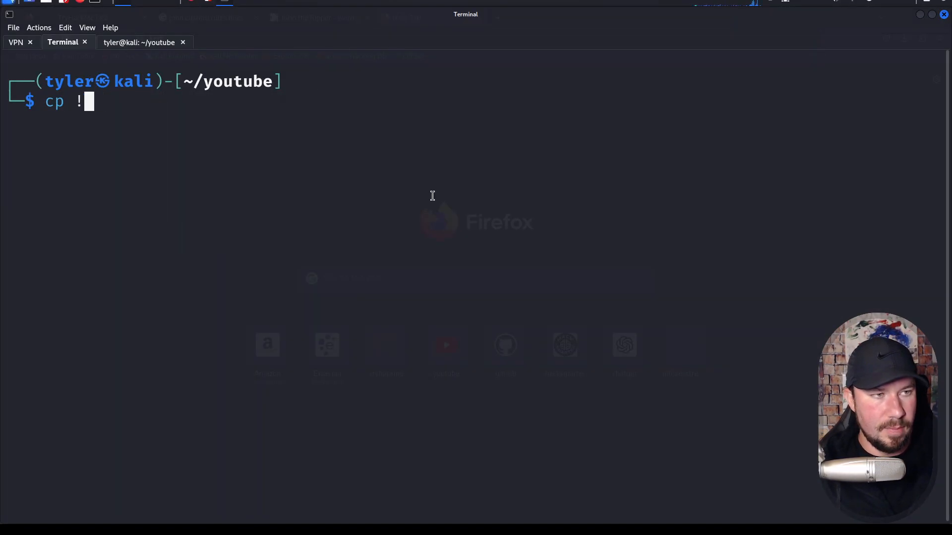
pyautogui.write('~/Downloads/kerbrute_linux_amd64')
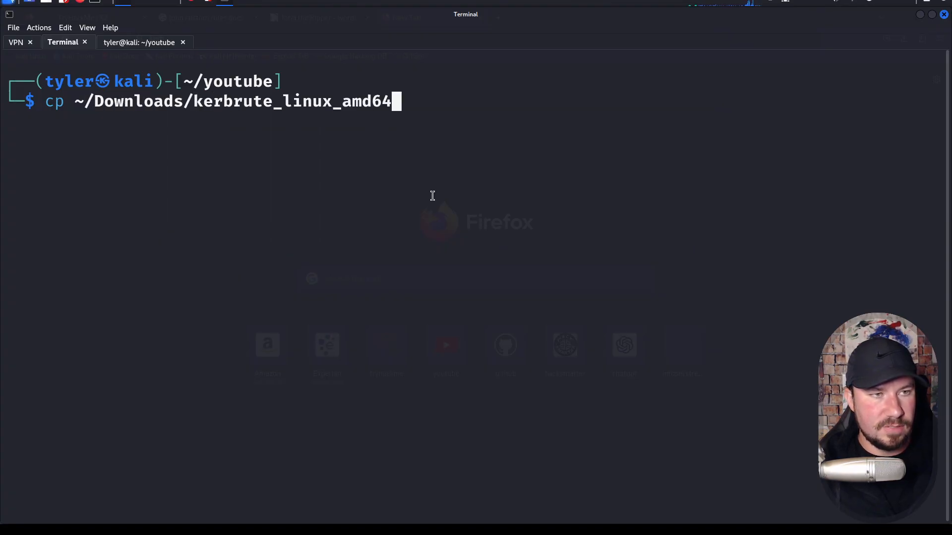
pyautogui.press('Tab')
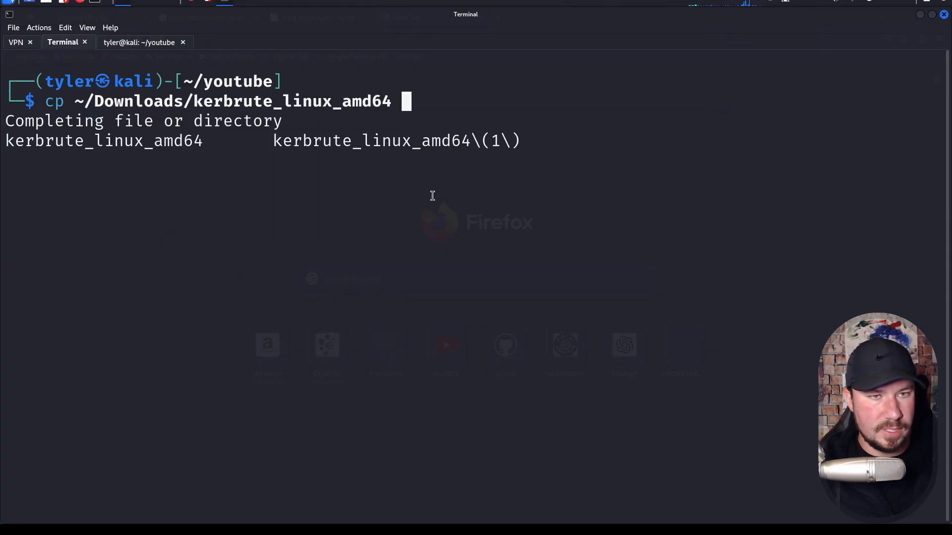
pyautogui.press('Return')
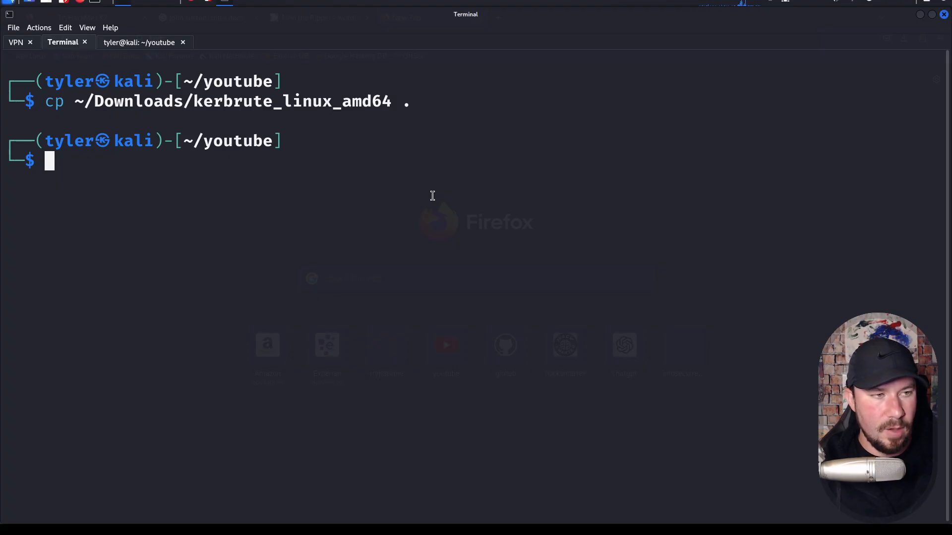
pyautogui.write('mv kerbrute_linux_amd64 kerbrute')
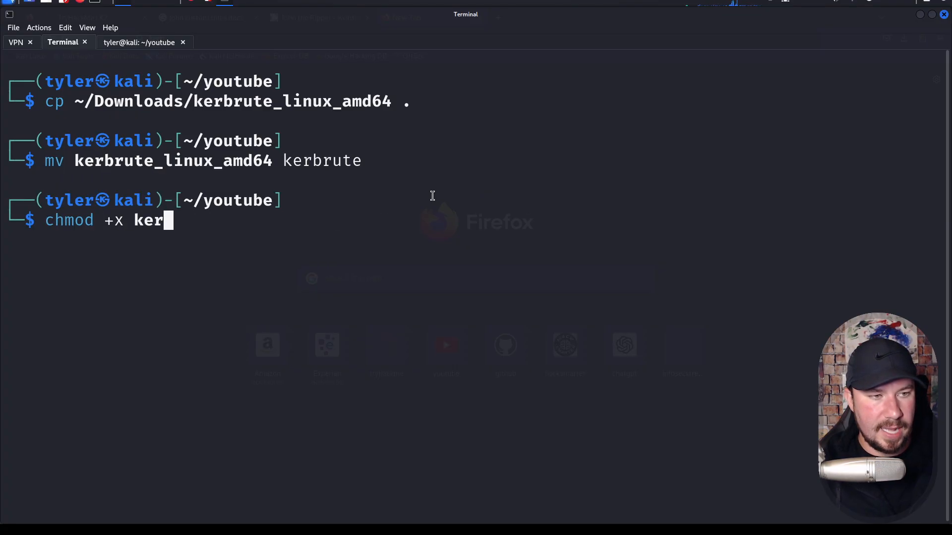
pyautogui.press('Enter')
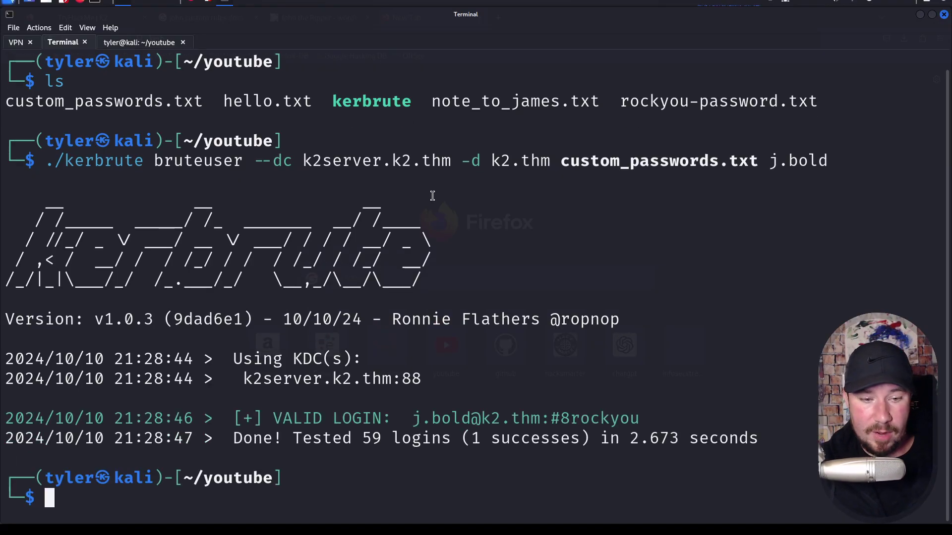
pyautogui.moveTo(654, 467)
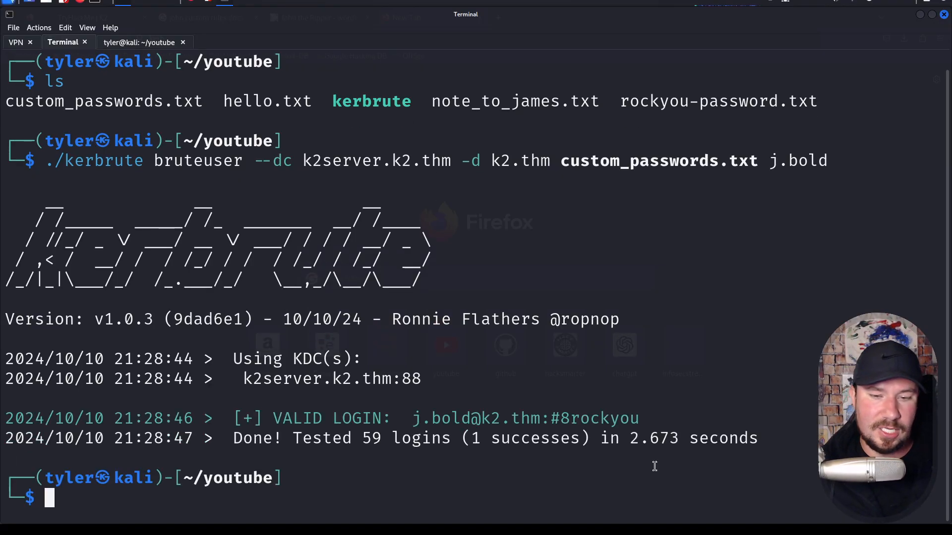
pyautogui.moveTo(565, 423)
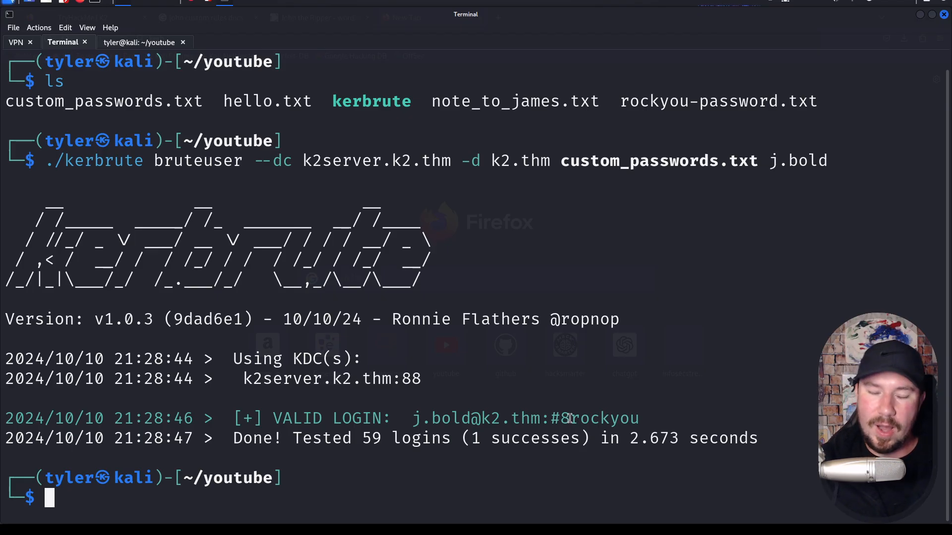
pyautogui.moveTo(572, 407)
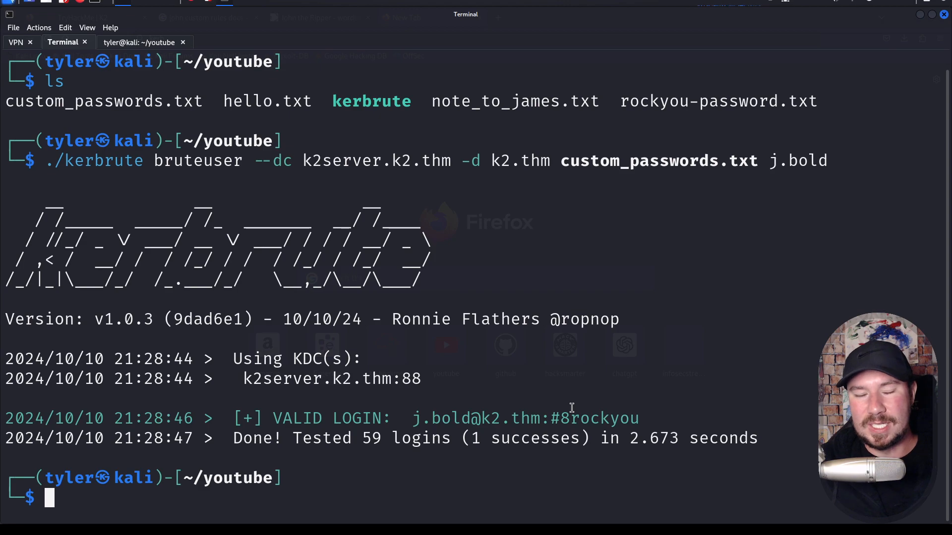